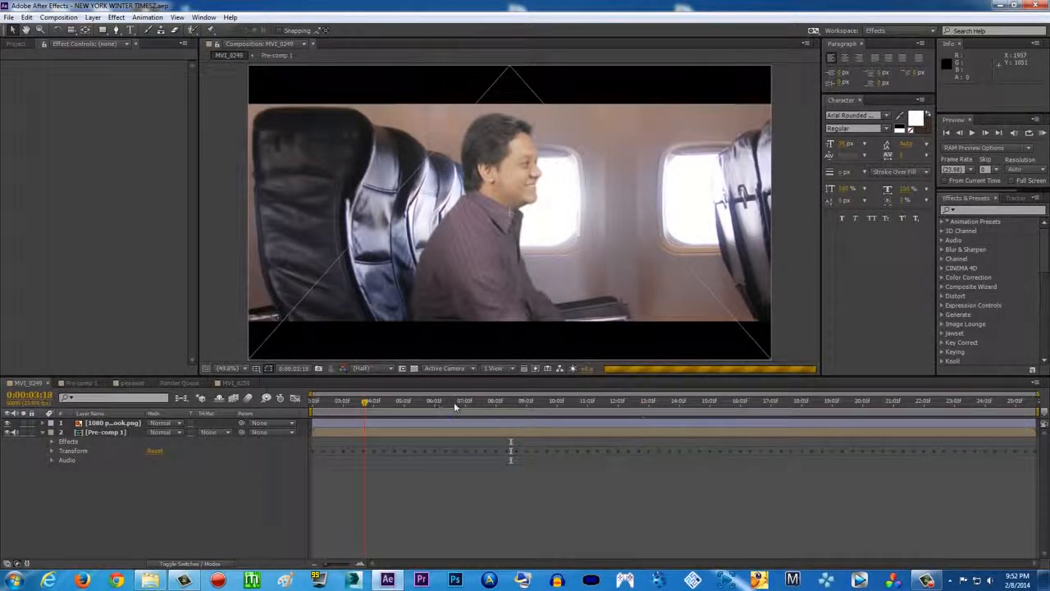
Preview the finished cabin composite, then switch to the raw green-screen footage composition
click(688, 400)
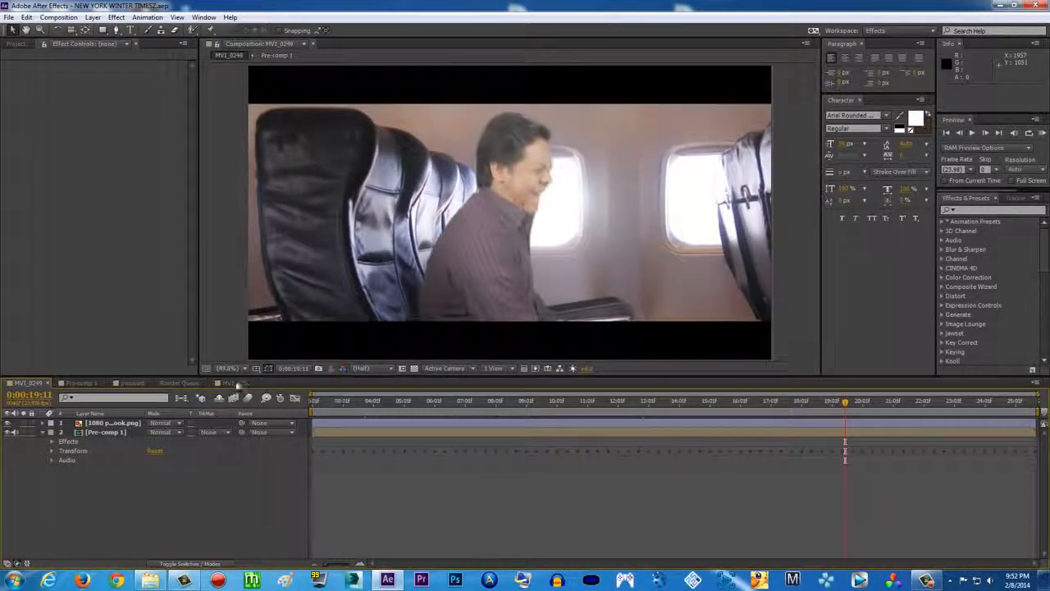
click(233, 382)
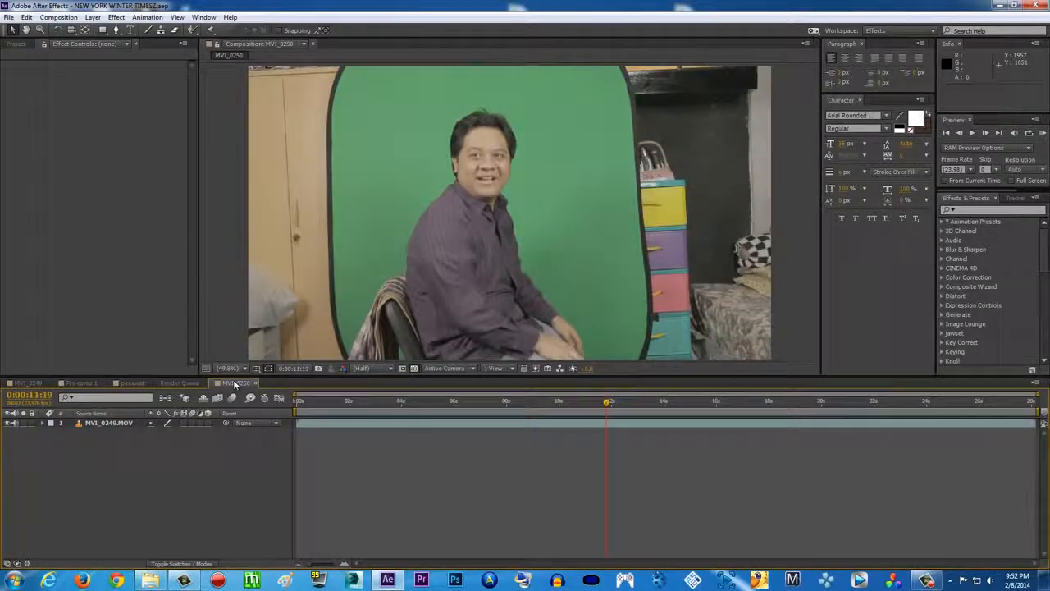
mouse_move(479, 407)
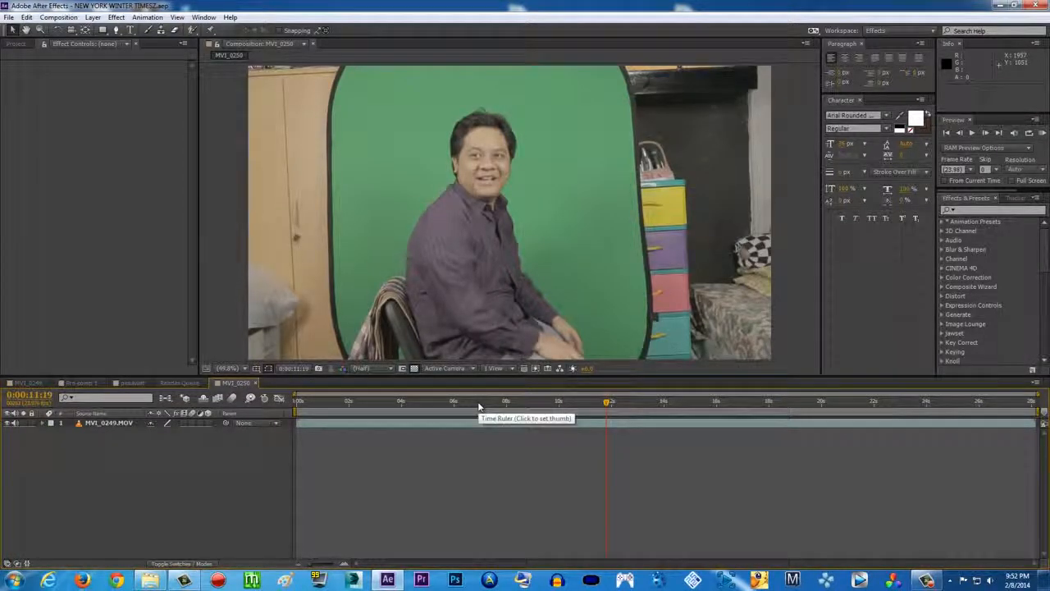
mouse_move(463, 405)
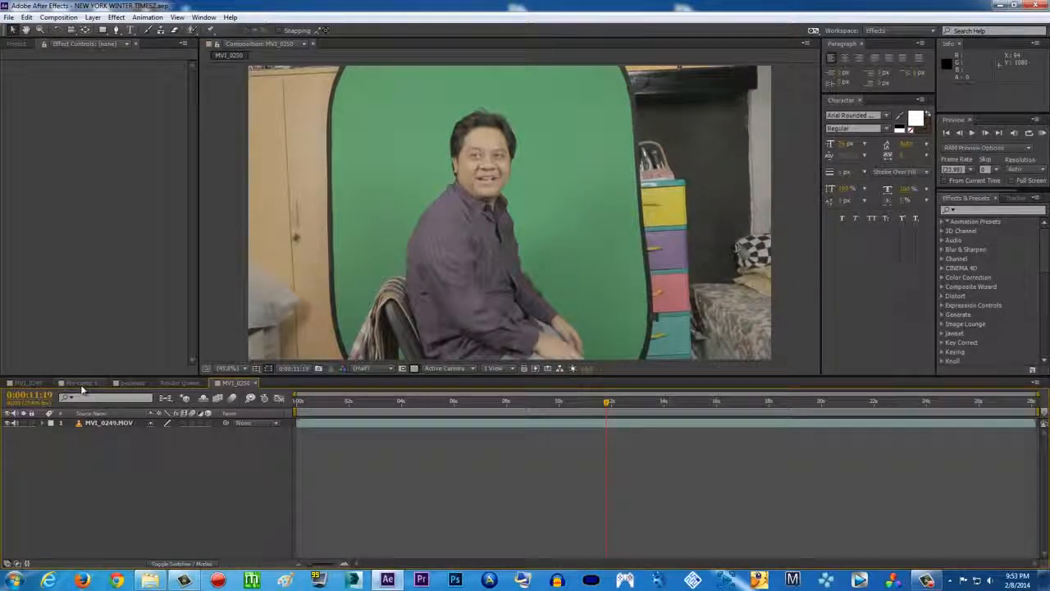
Inspect the actor layer's effects in Pre-comp 1, then mask away the room around the green backdrop
click(79, 382)
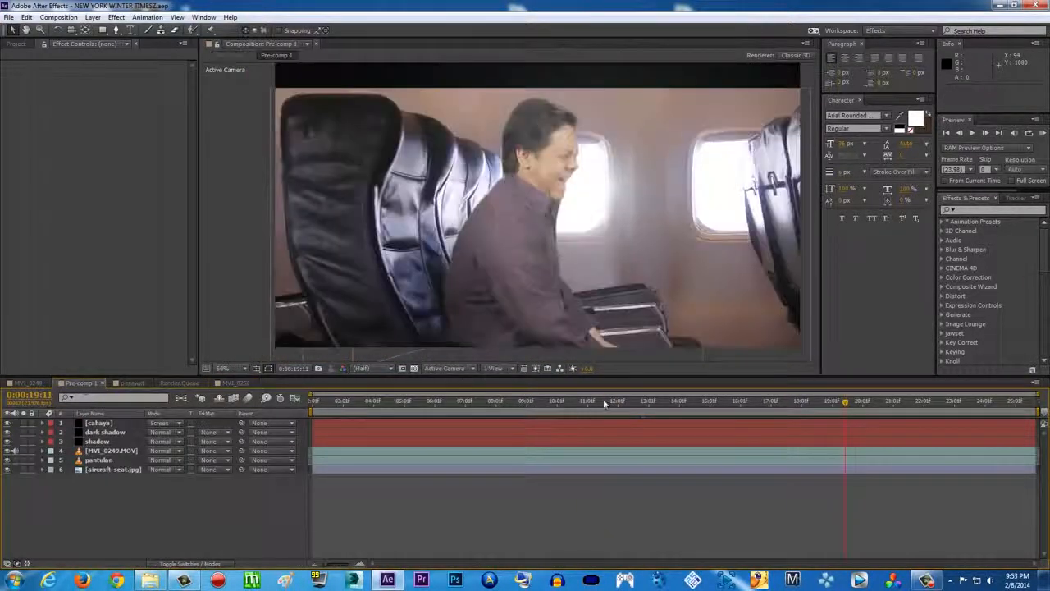
click(112, 450)
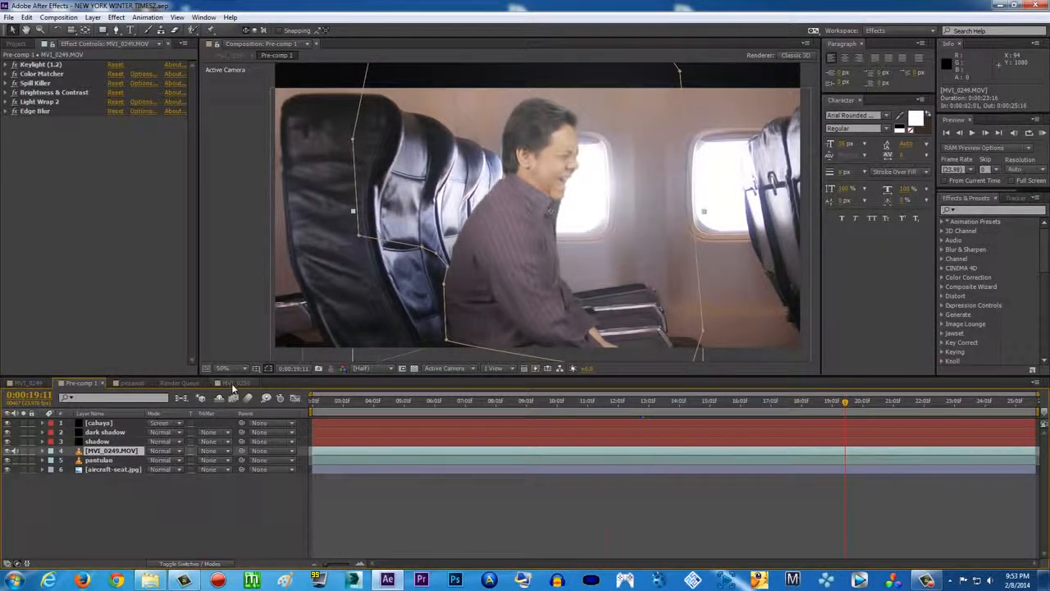
click(233, 382)
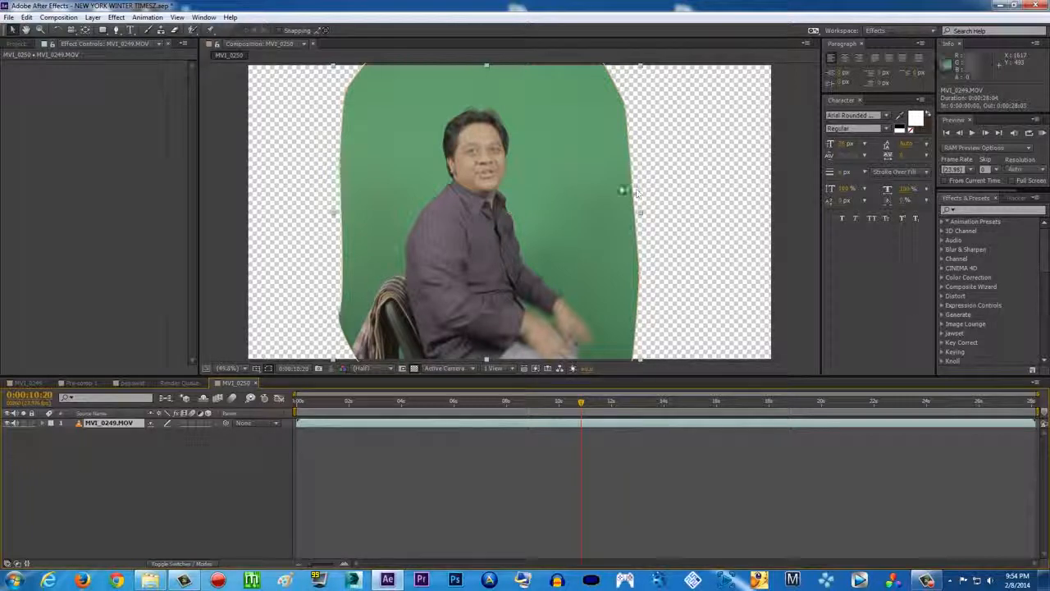
Apply Keylight to the clip and sample the green backdrop as the Screen Colour
click(120, 16)
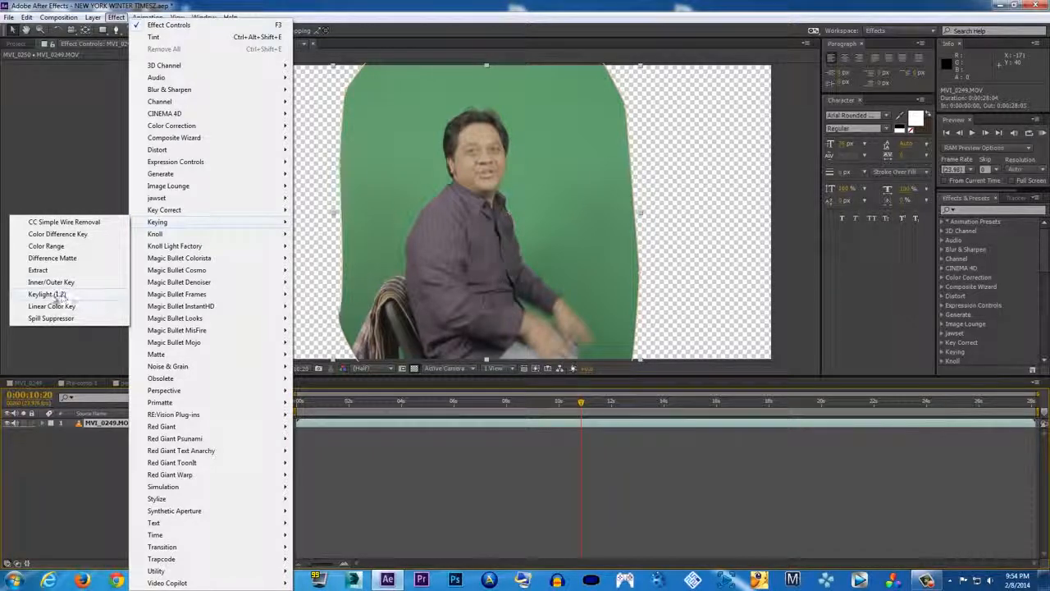
click(46, 294)
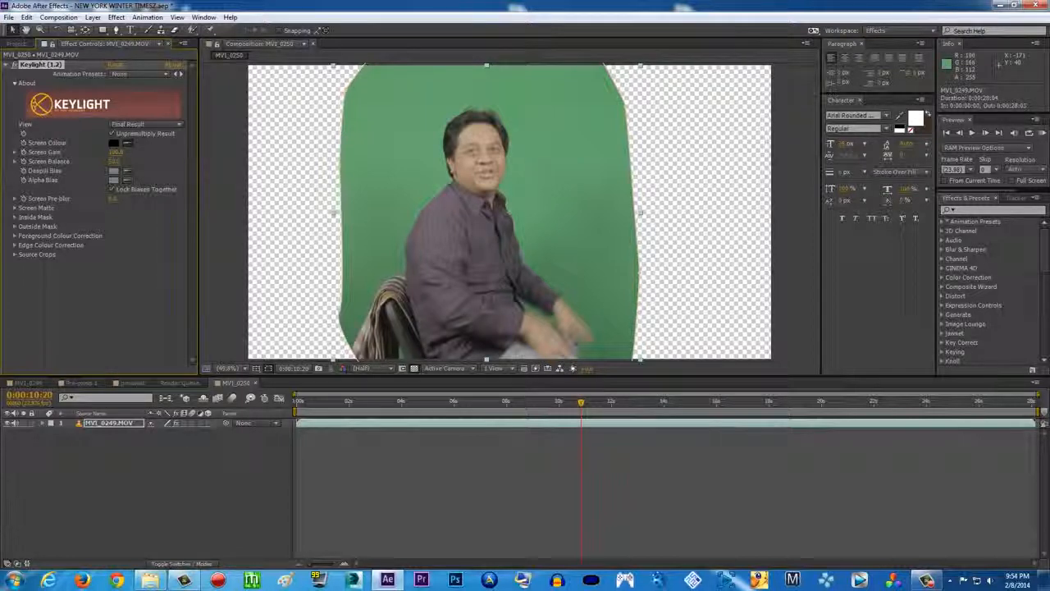
click(112, 141)
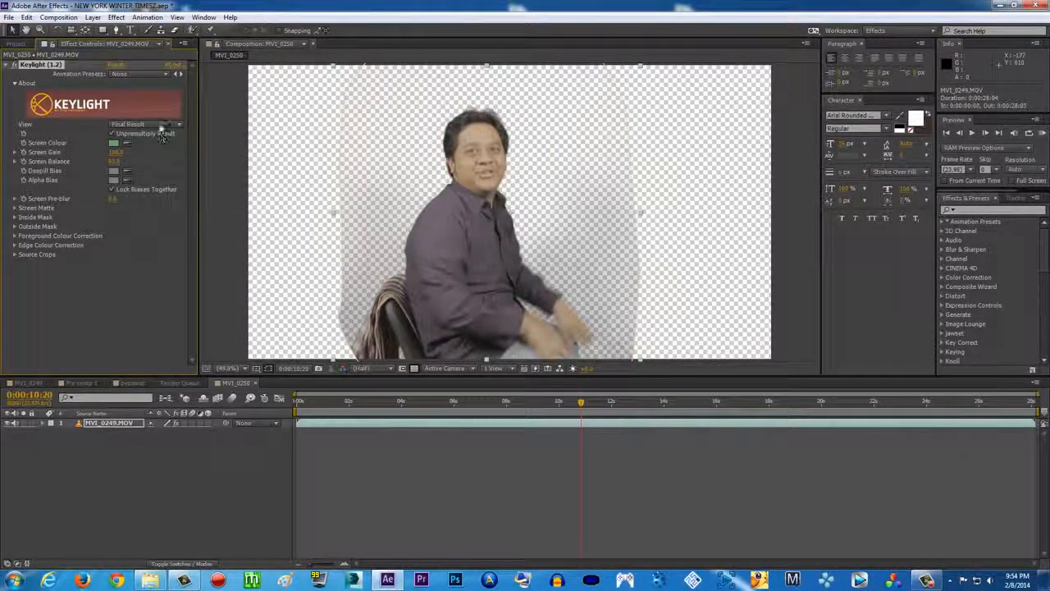
click(144, 124)
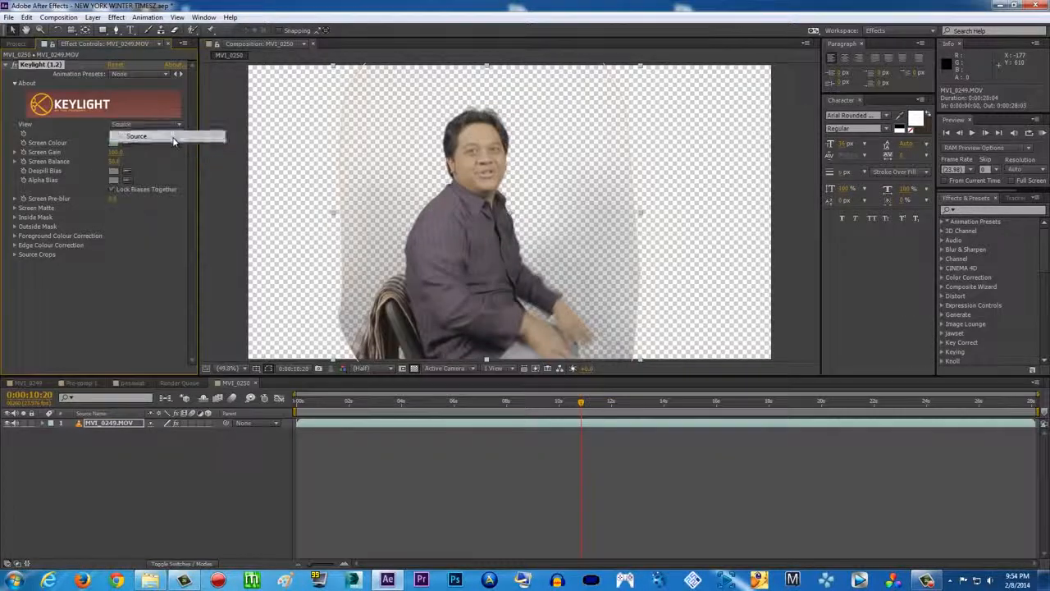
click(148, 124)
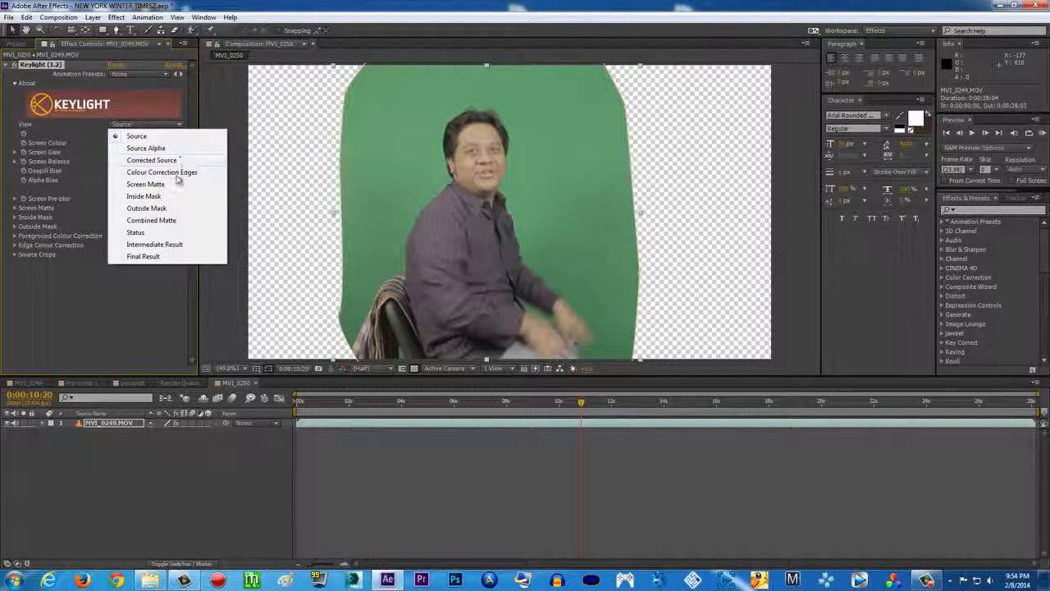
View the Screen Matte, tighten Clip Black/White for a solid silhouette and set the Replace Method
click(145, 184)
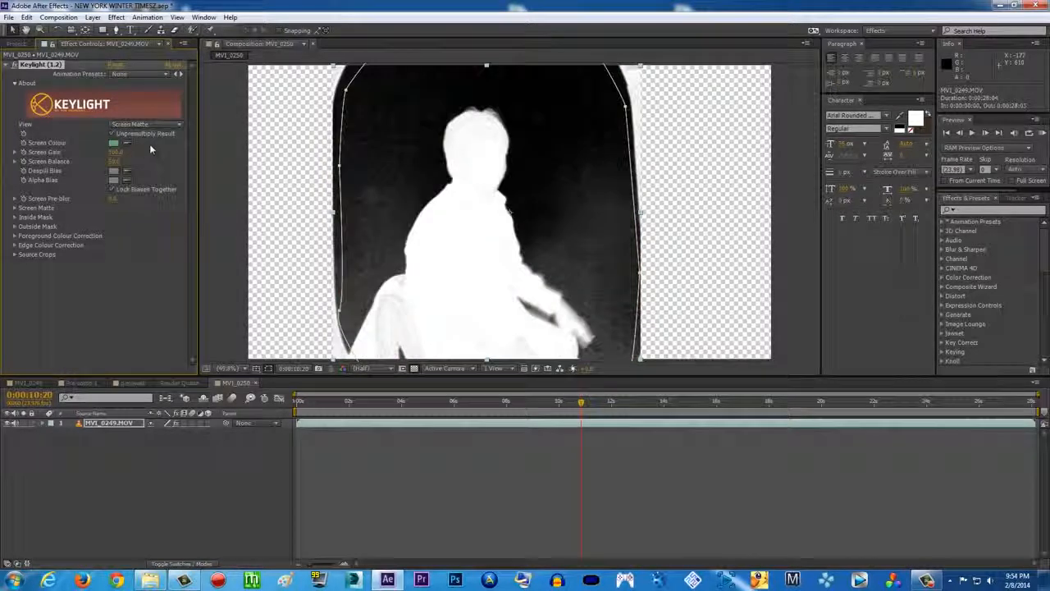
click(146, 125)
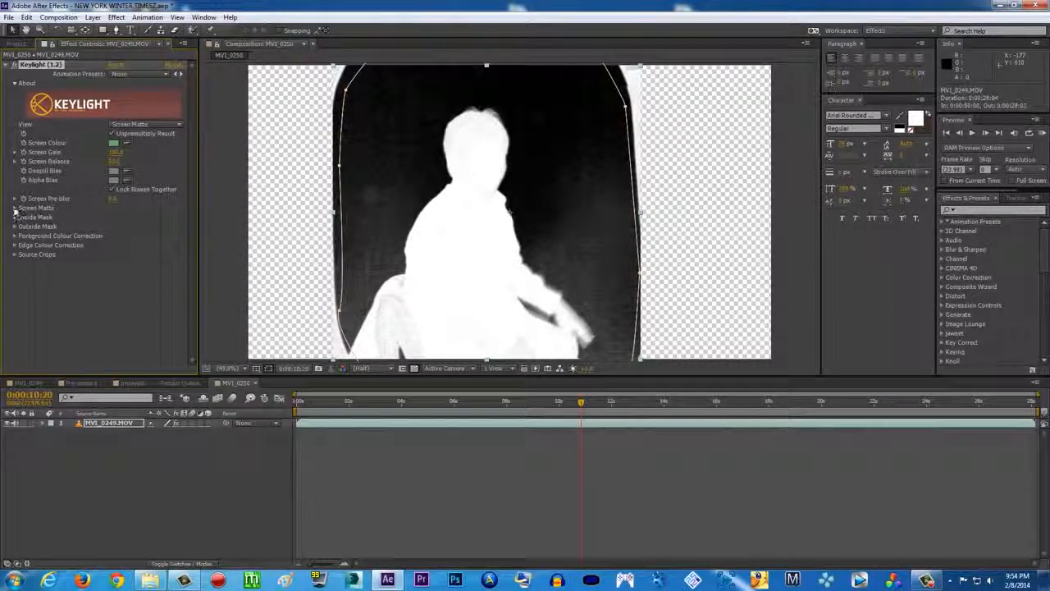
click(13, 208)
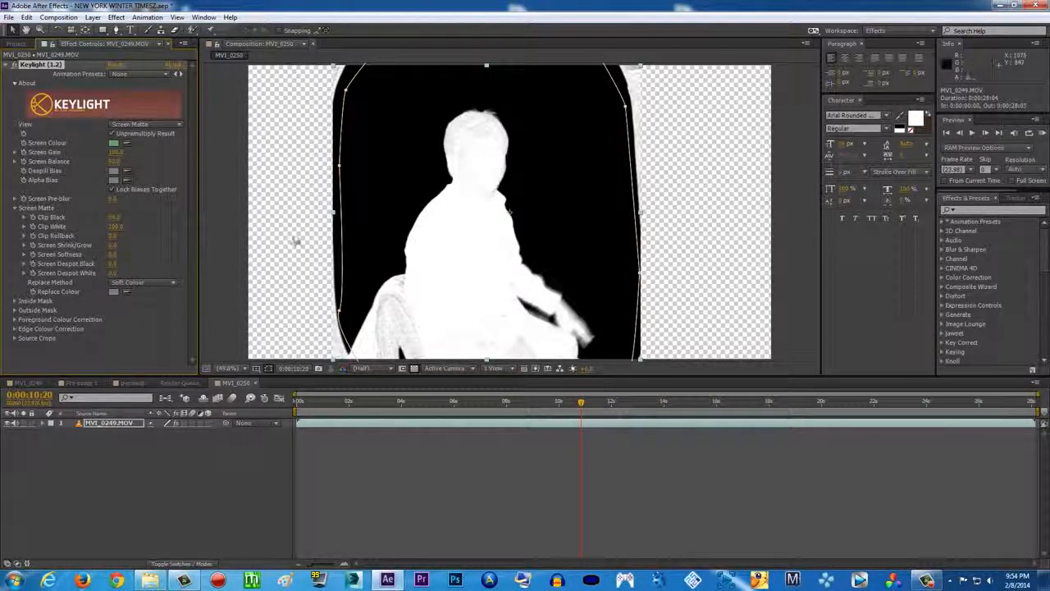
mouse_move(476, 217)
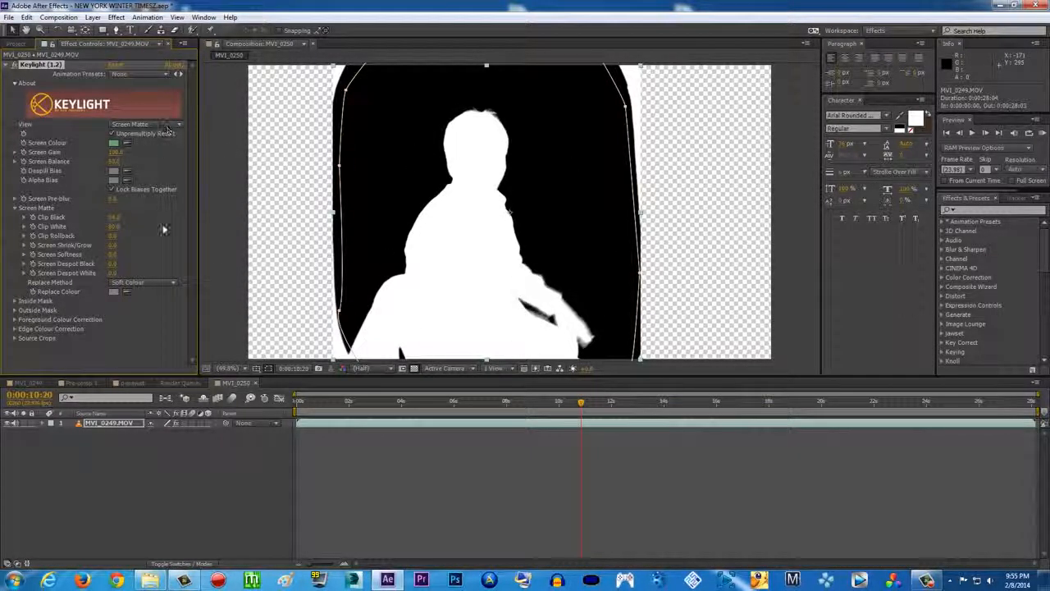
click(144, 283)
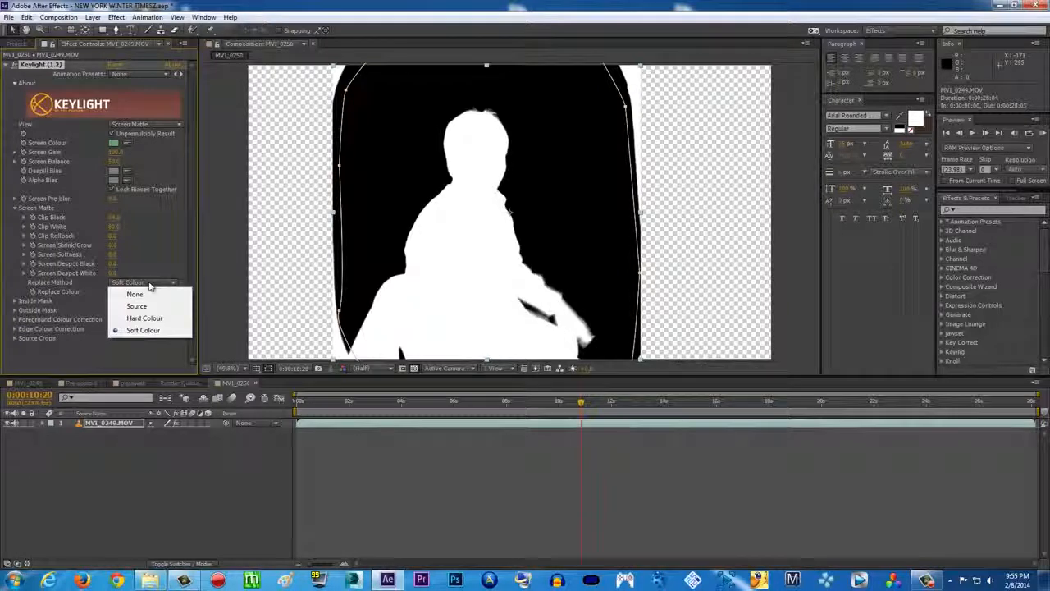
click(136, 307)
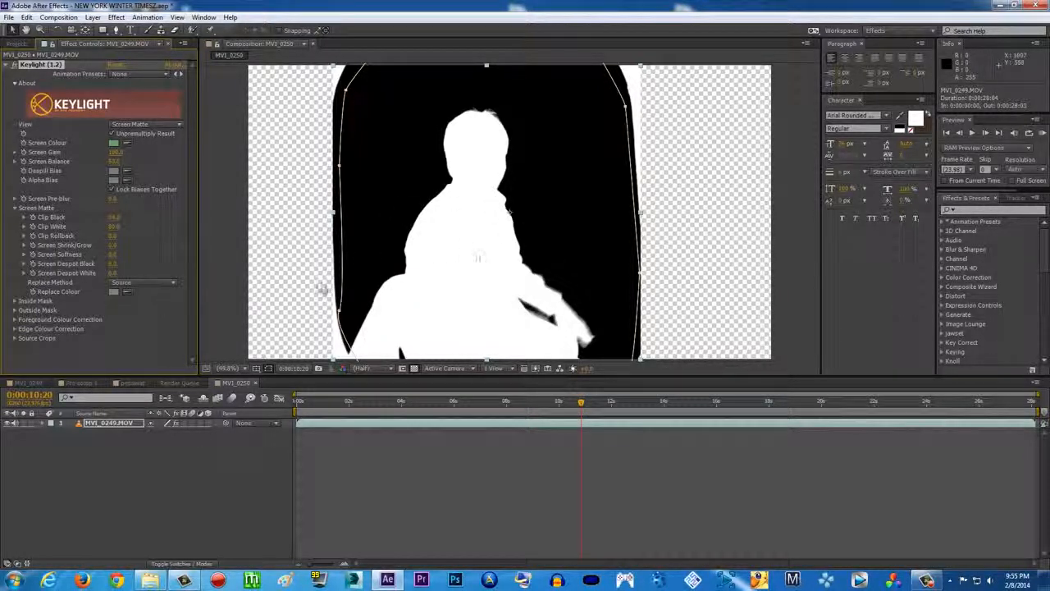
click(176, 125)
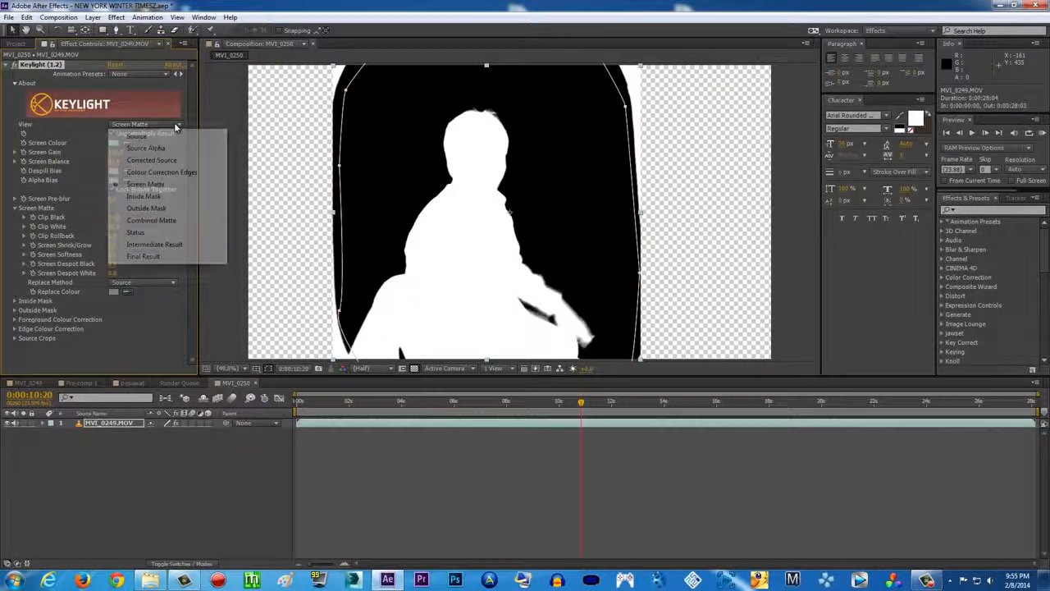
Set Keylight View to Final Result and return to the cabin pre-composition
click(145, 256)
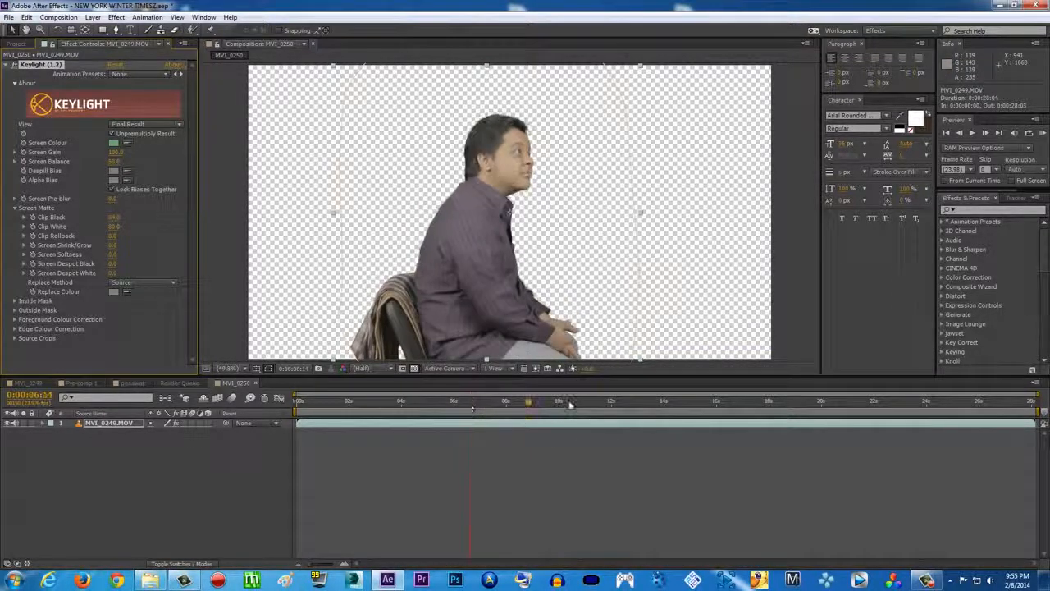
click(571, 407)
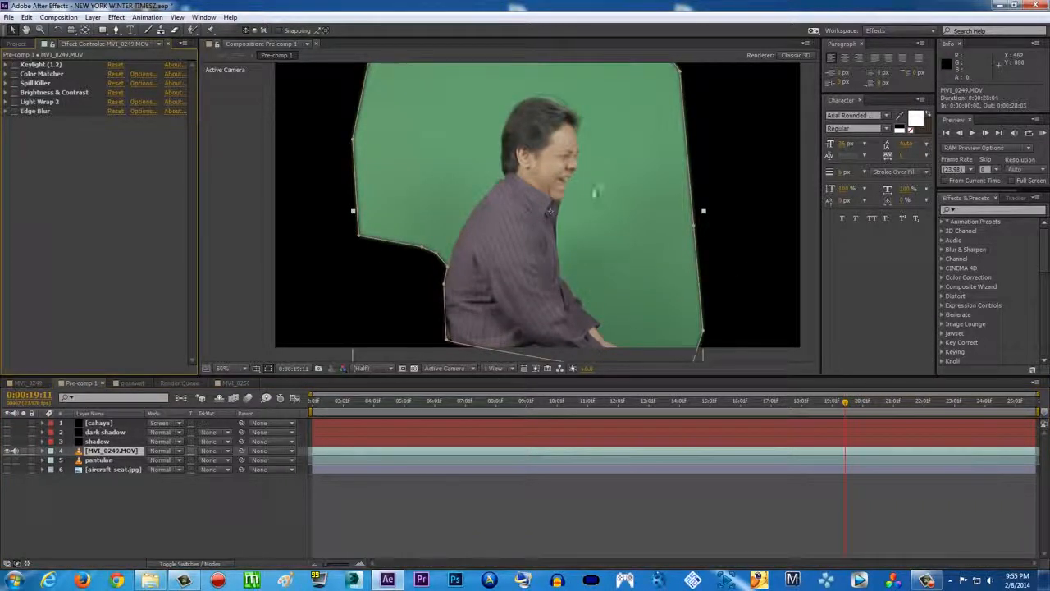
Show the whole cabin composite, inspect Color Matcher and browse the Color Correction effects
click(13, 64)
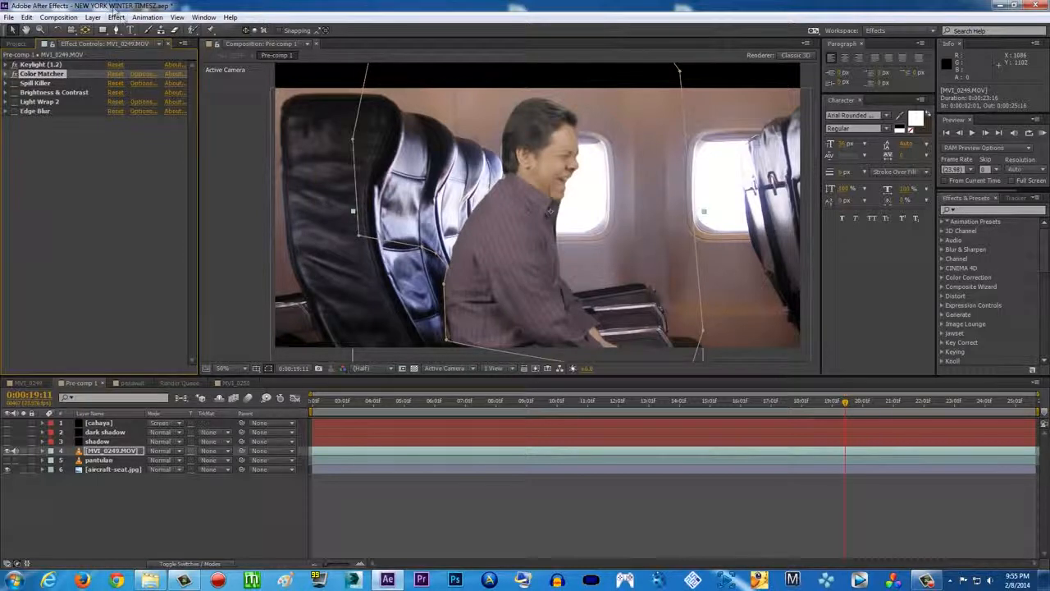
click(118, 17)
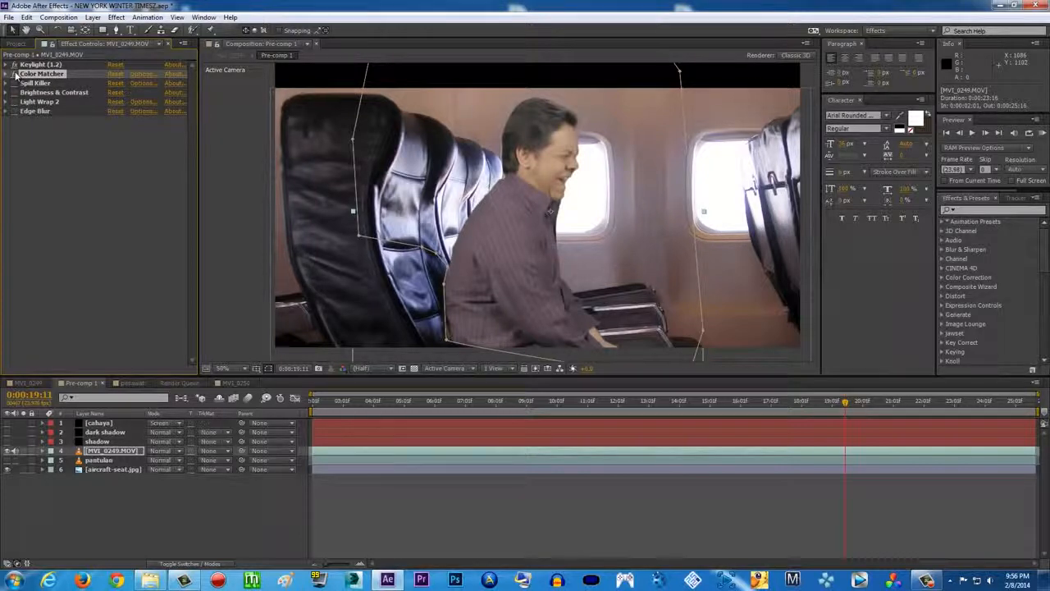
click(118, 17)
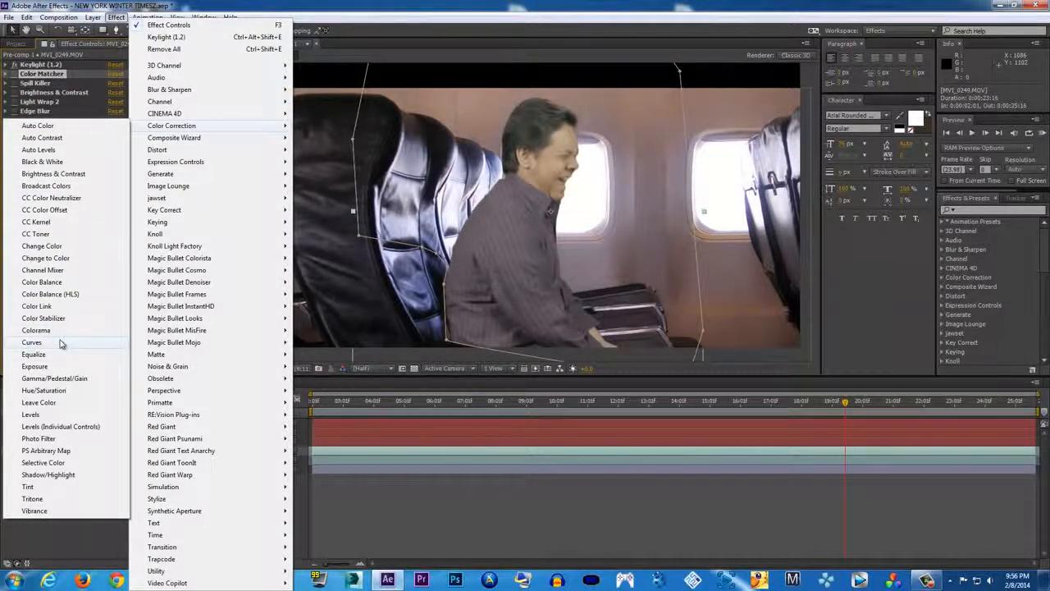
Add a Curves effect after Edge Blur and switch it to a single colour channel
click(31, 343)
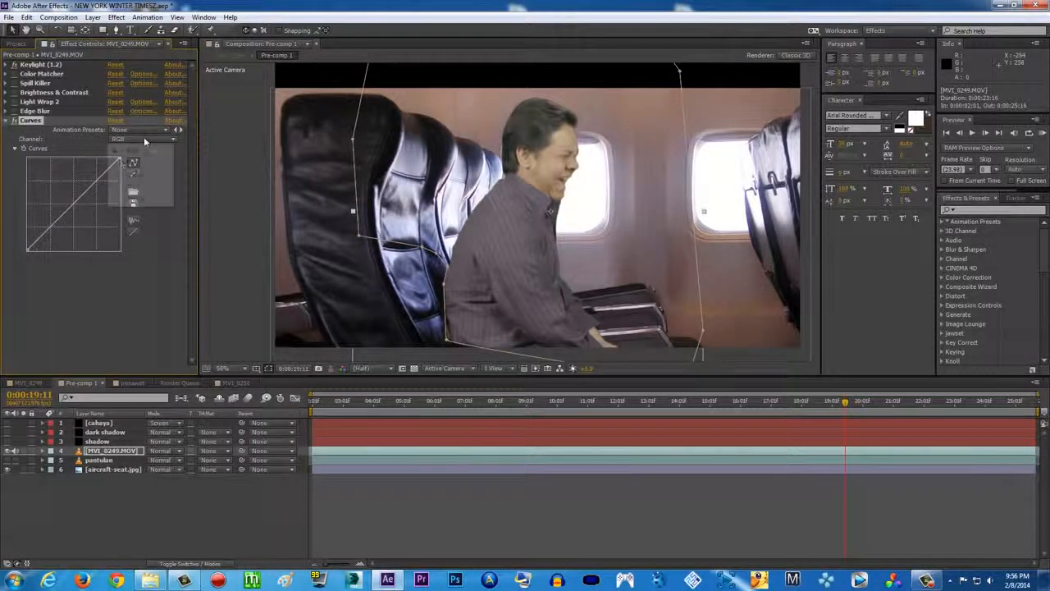
click(144, 138)
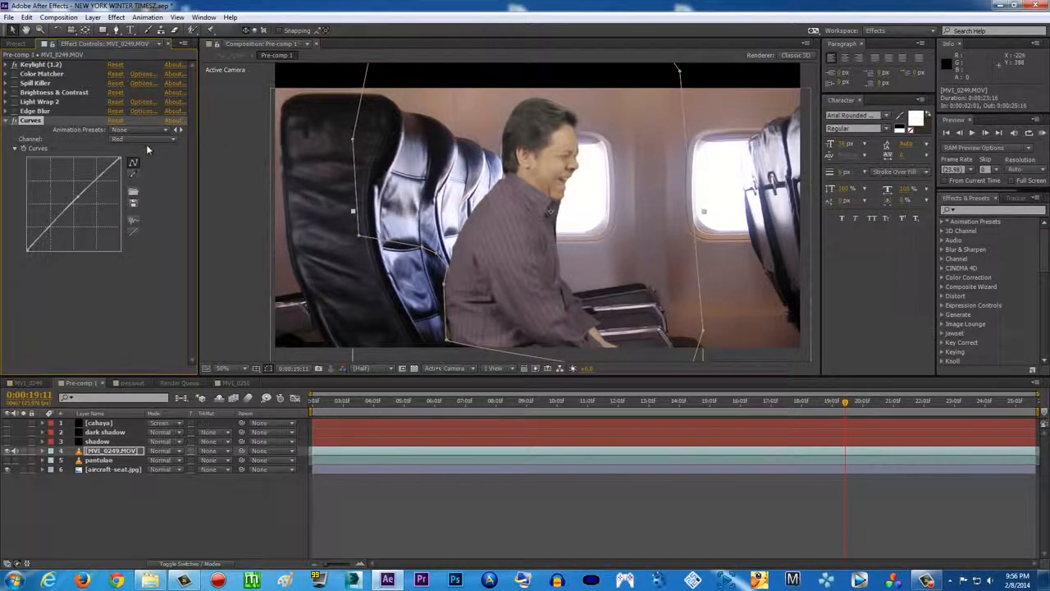
click(144, 138)
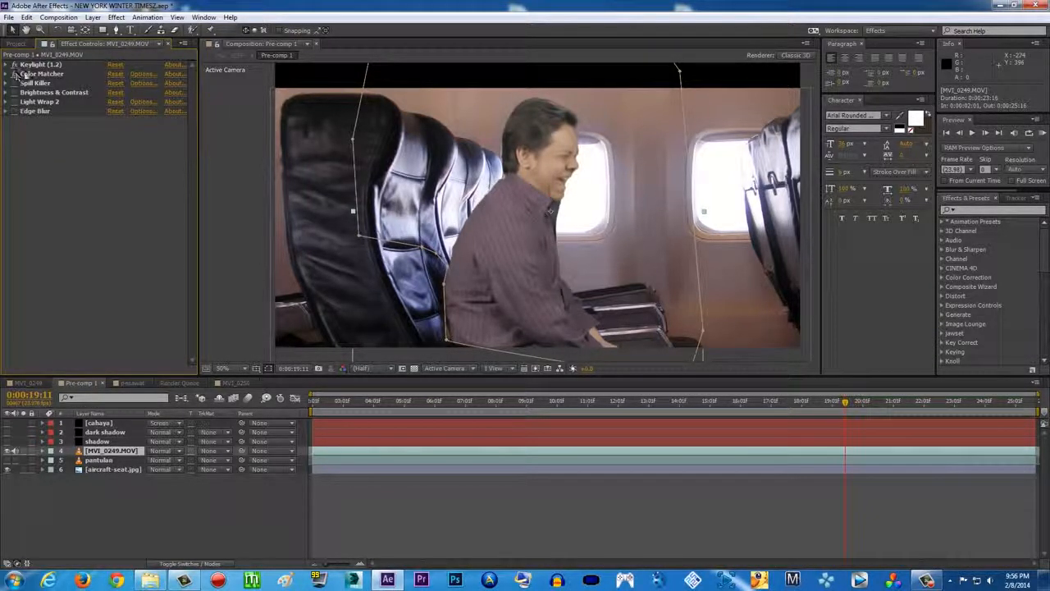
mouse_move(768, 253)
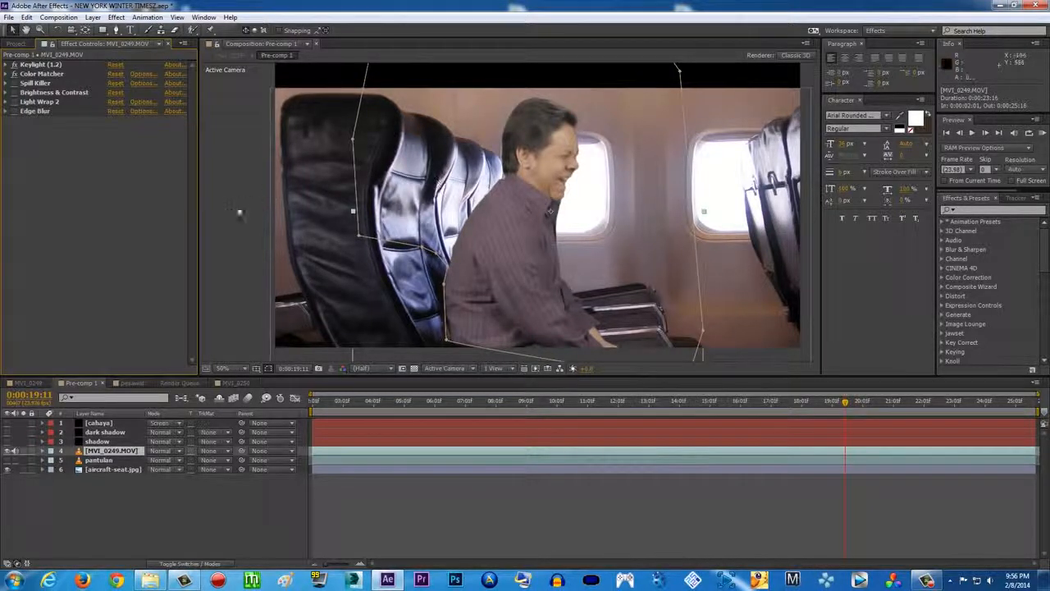
Select the aircraft-seat.jpg background layer to show its empty effect settings
click(14, 72)
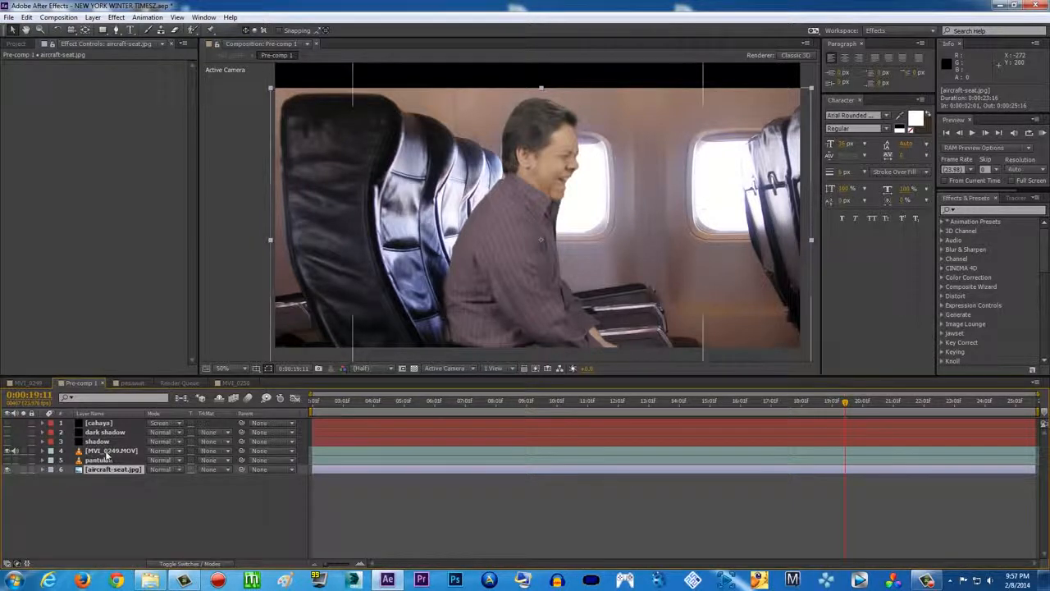
Set the actor clip's Color Matcher target layer to aircraft-seat.jpg
click(151, 92)
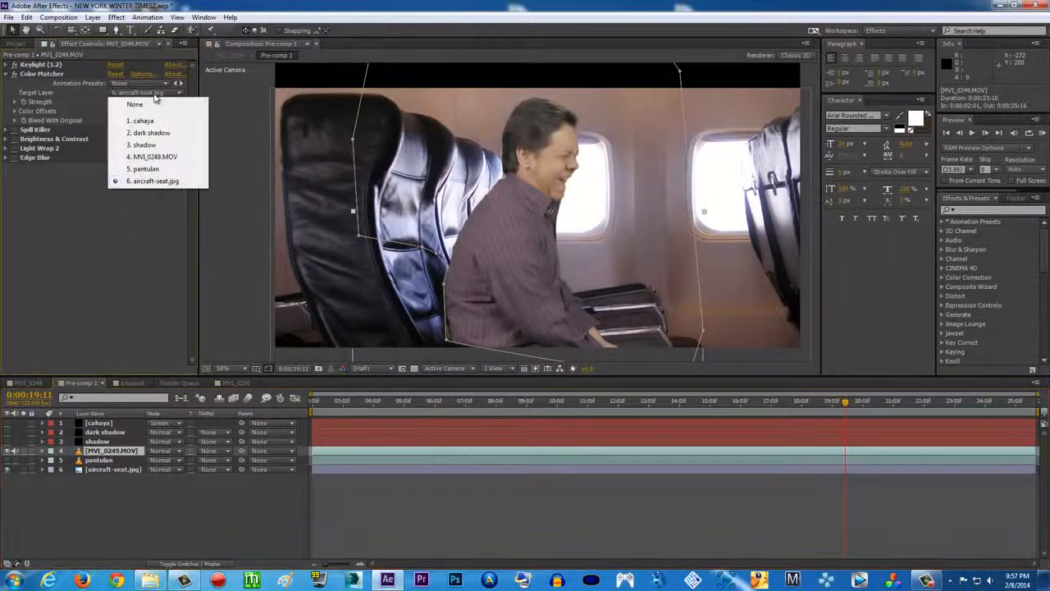
click(155, 181)
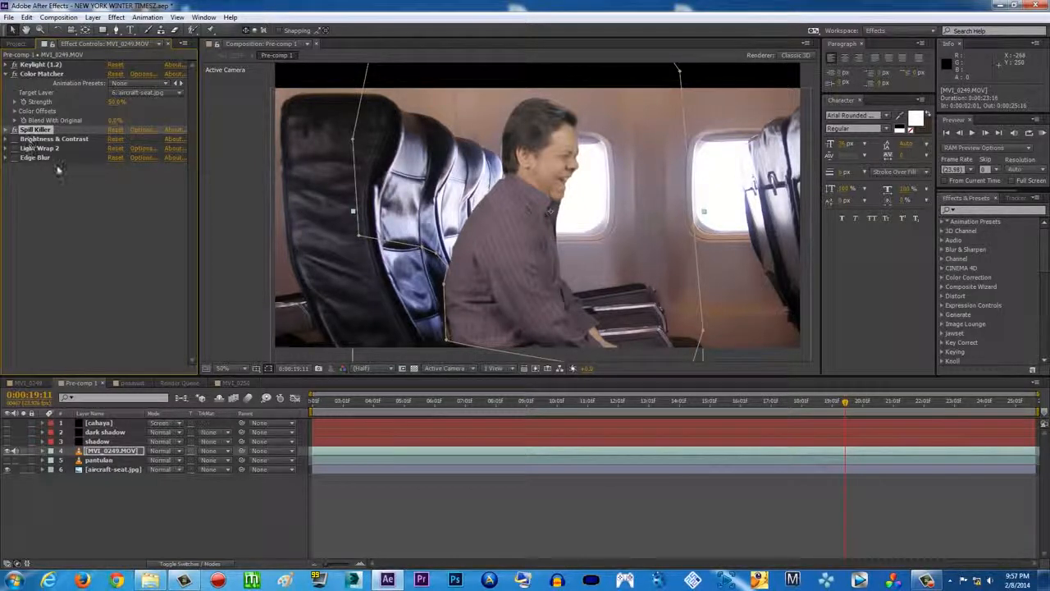
Browse the Effect menu's categories over the cabin composite
click(119, 16)
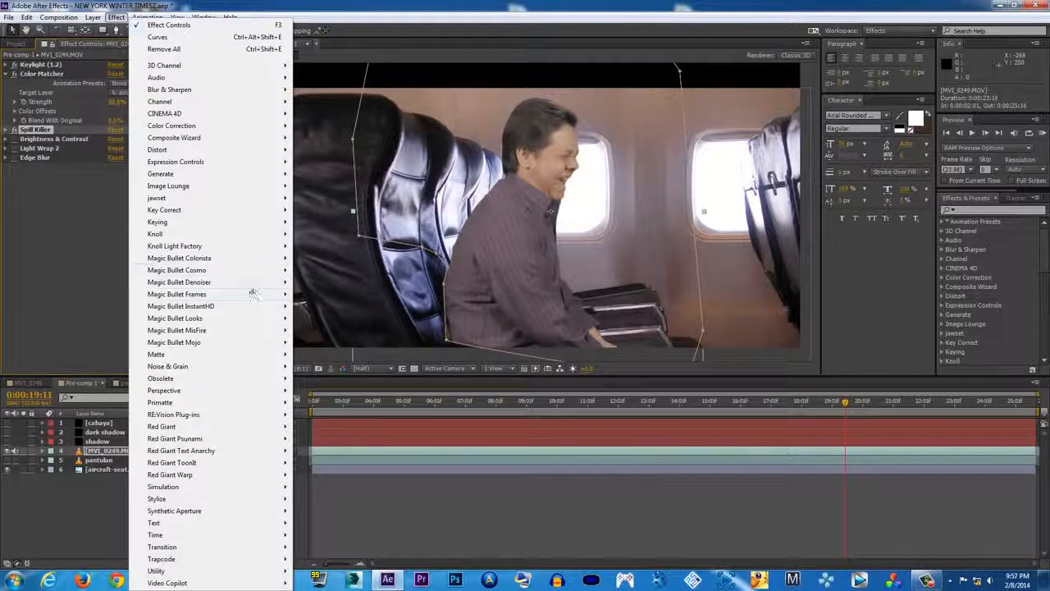
click(164, 210)
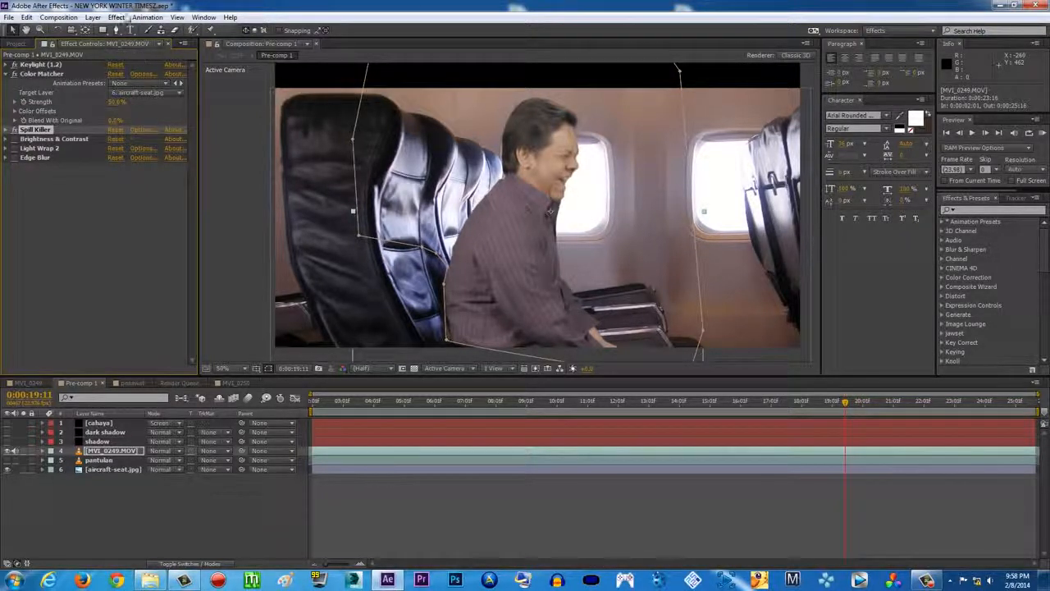
click(123, 16)
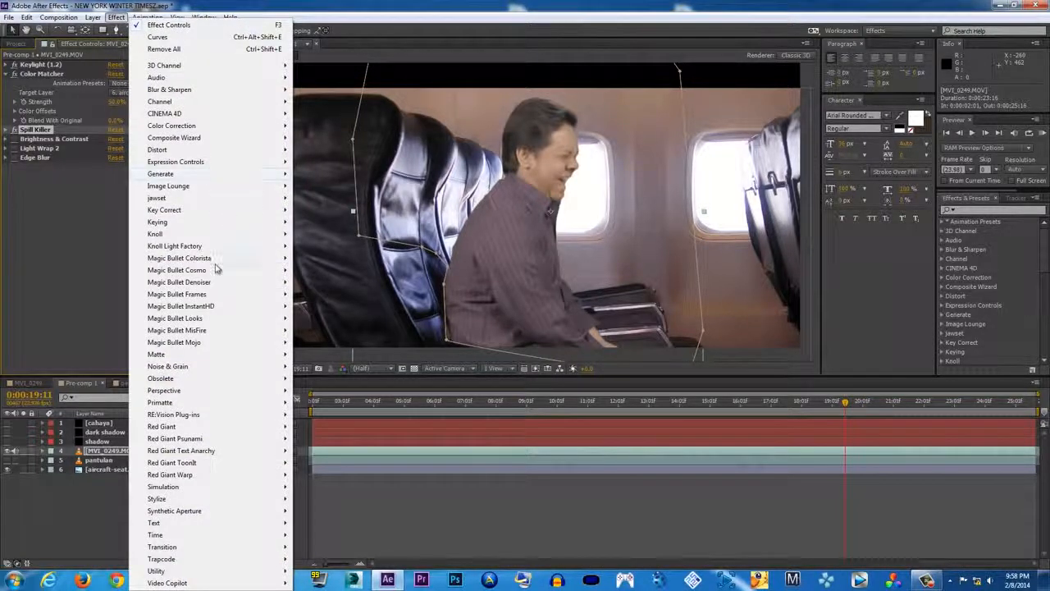
mouse_move(171, 125)
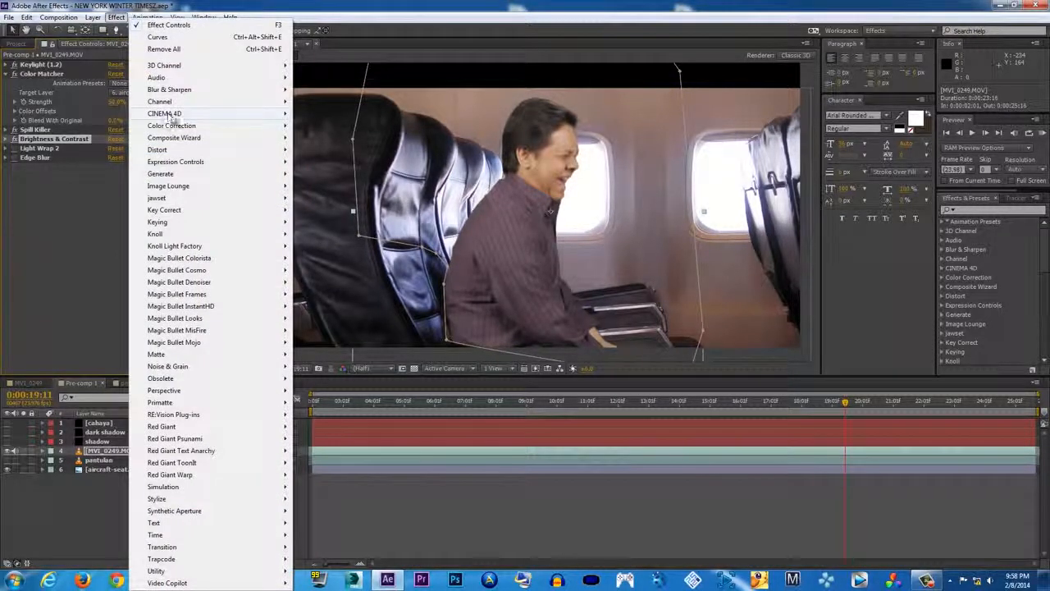
Add a Brightness & Contrast effect to the actor clip and brighten the keyed actor against the cabin
click(171, 125)
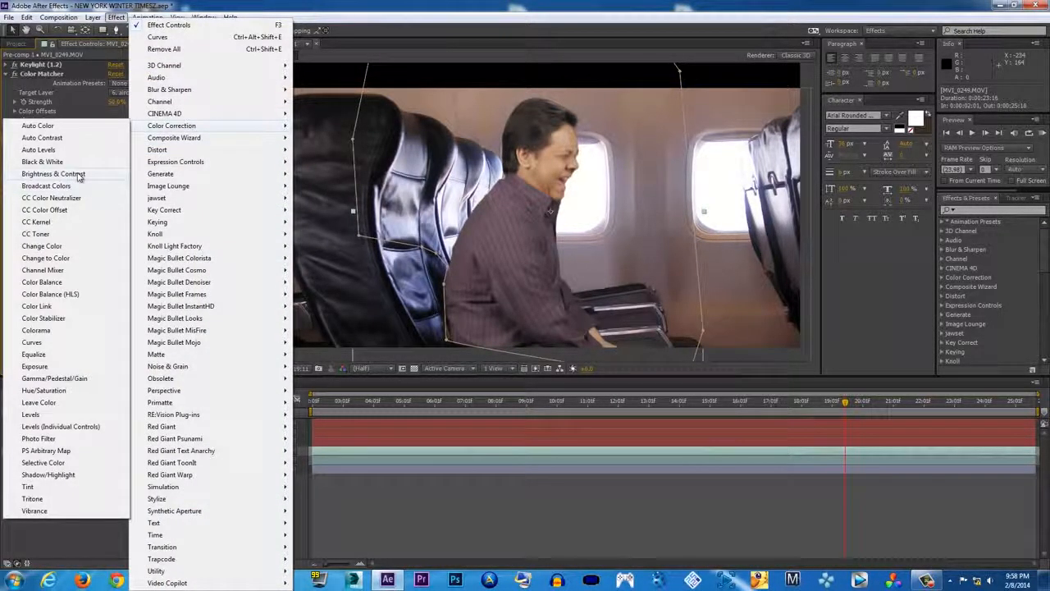
click(53, 174)
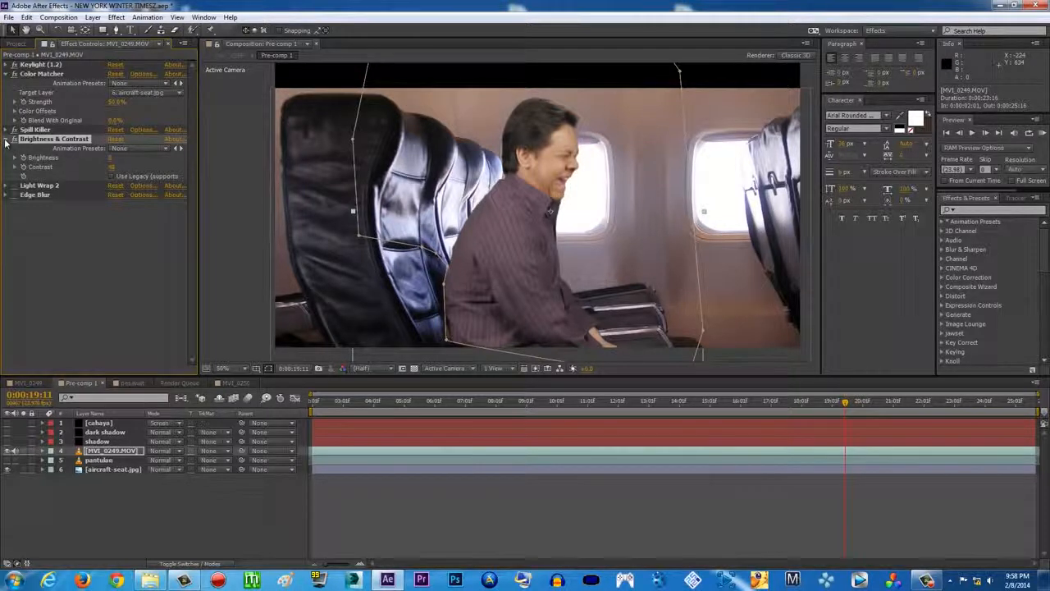
click(6, 138)
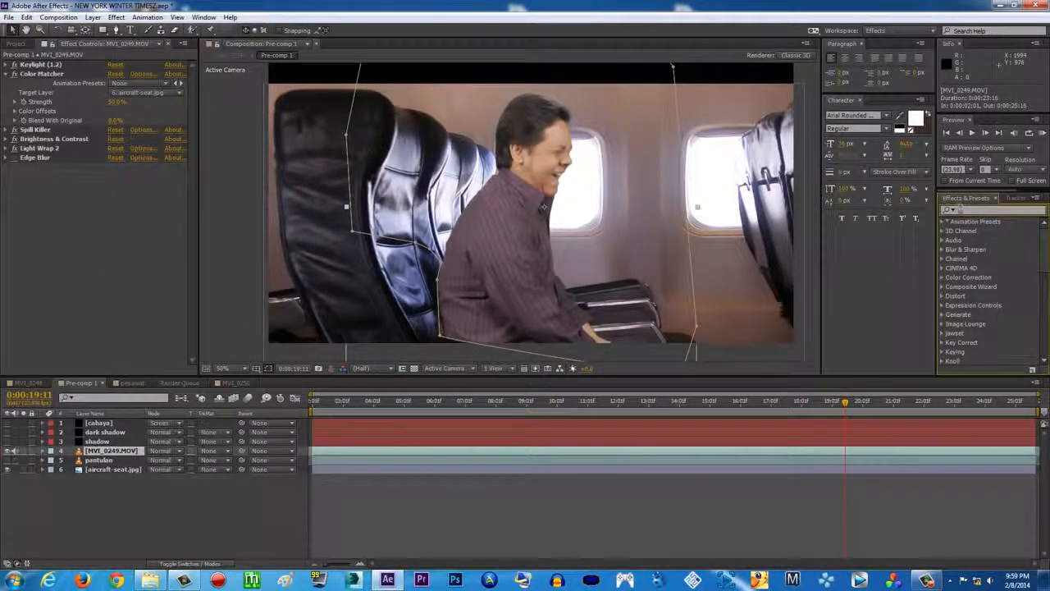
Search the effects library for 'matte' to find Matte Choker and magnify the view on the actor's head
text(matte choker)
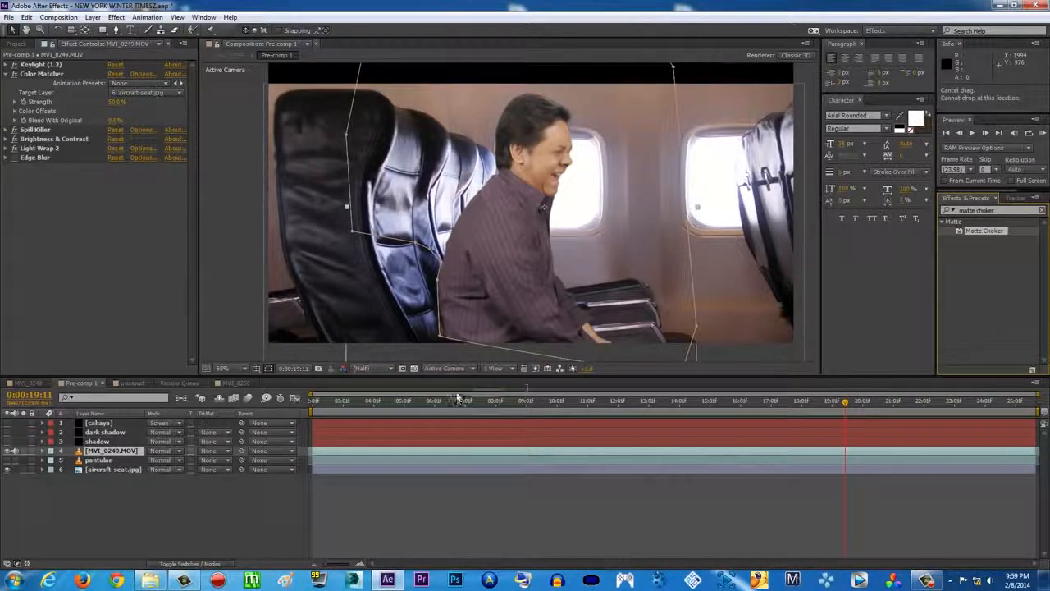
click(8, 166)
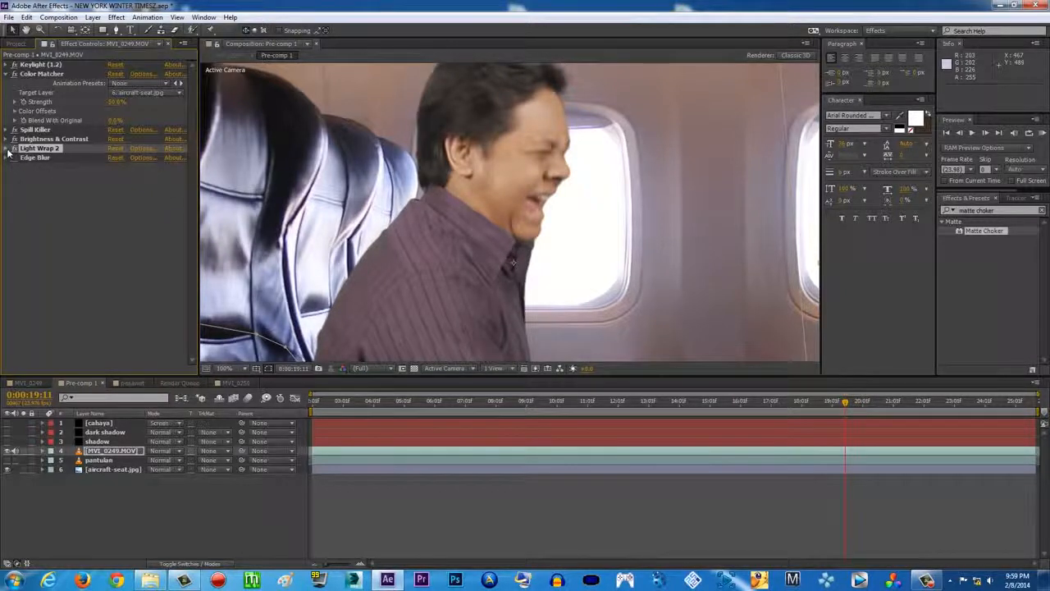
Set the actor clip's Light Wrap 2 background layer to aircraft-seat.jpg
click(7, 148)
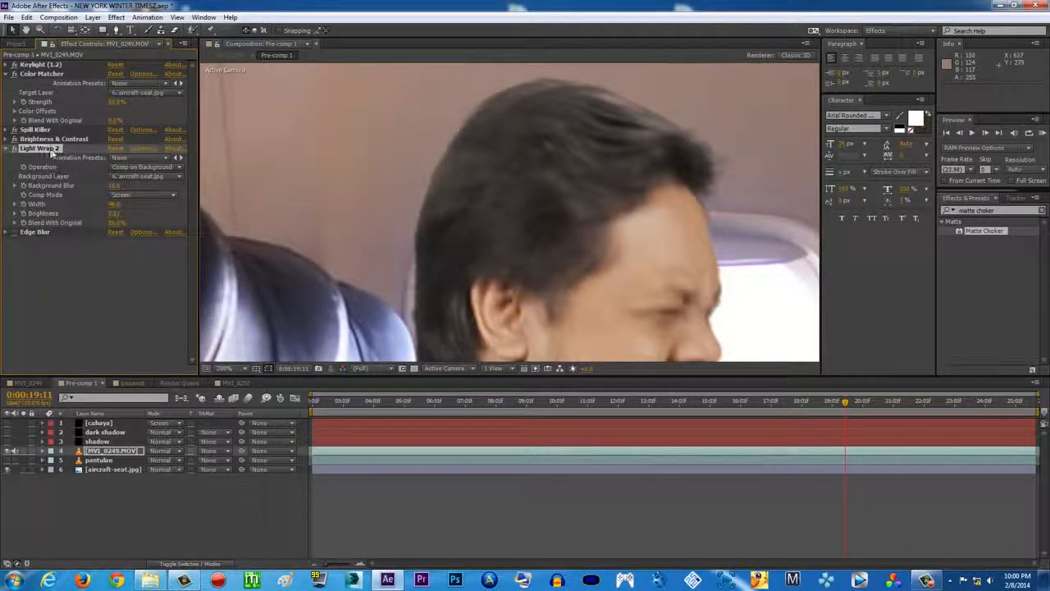
click(148, 177)
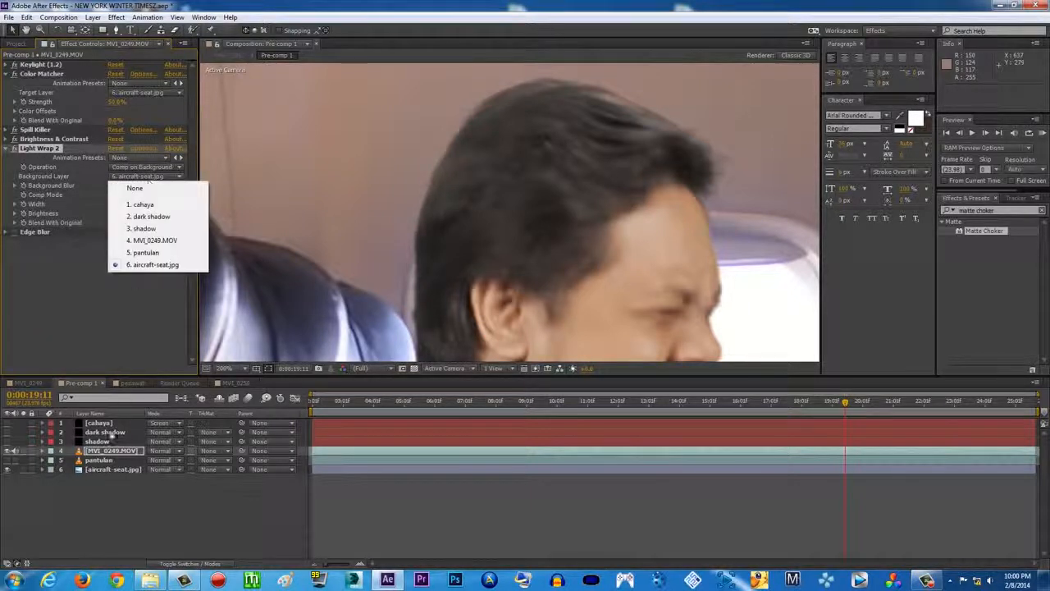
click(154, 264)
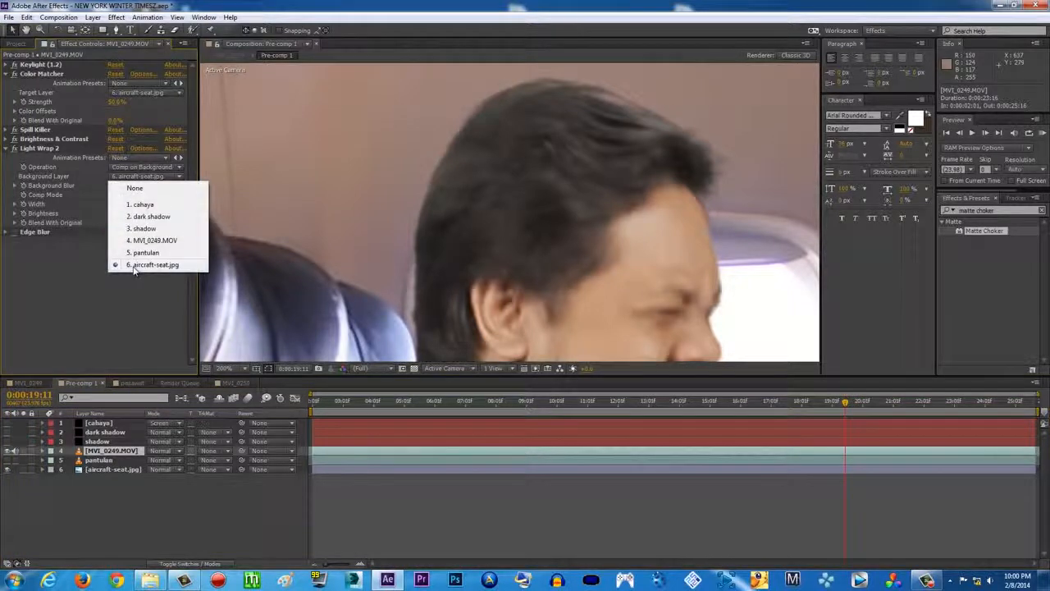
click(153, 265)
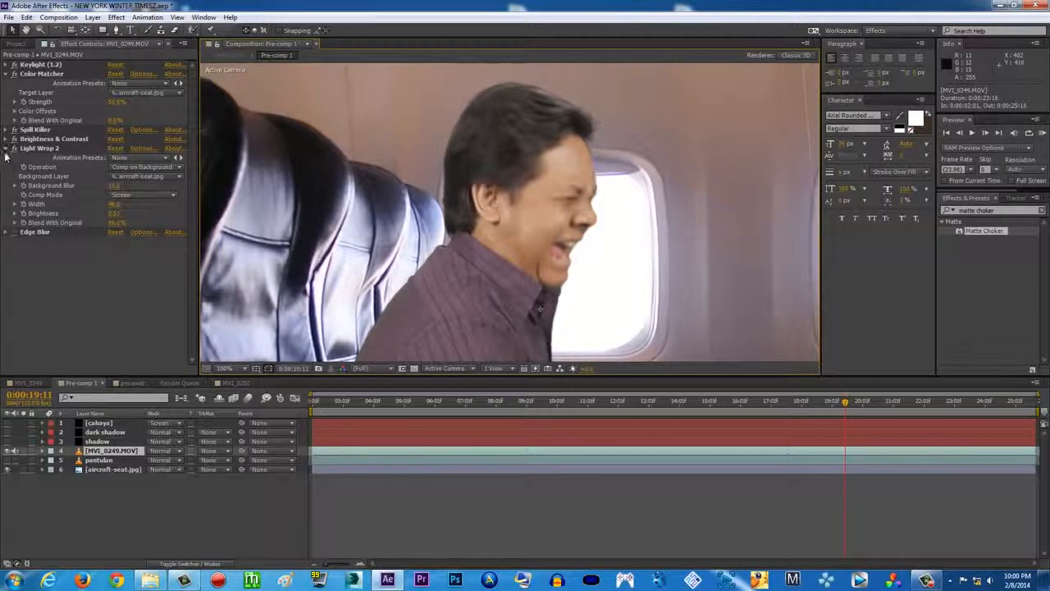
View the whole cabin shot, then switch to the main MVI_0246 composition holding the pre-comp
click(6, 147)
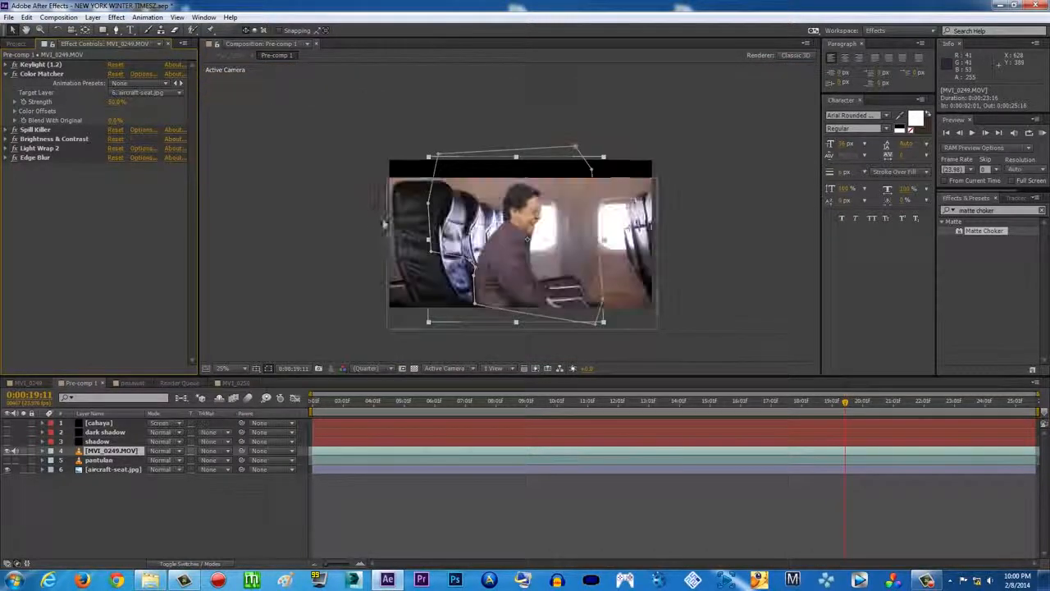
click(230, 368)
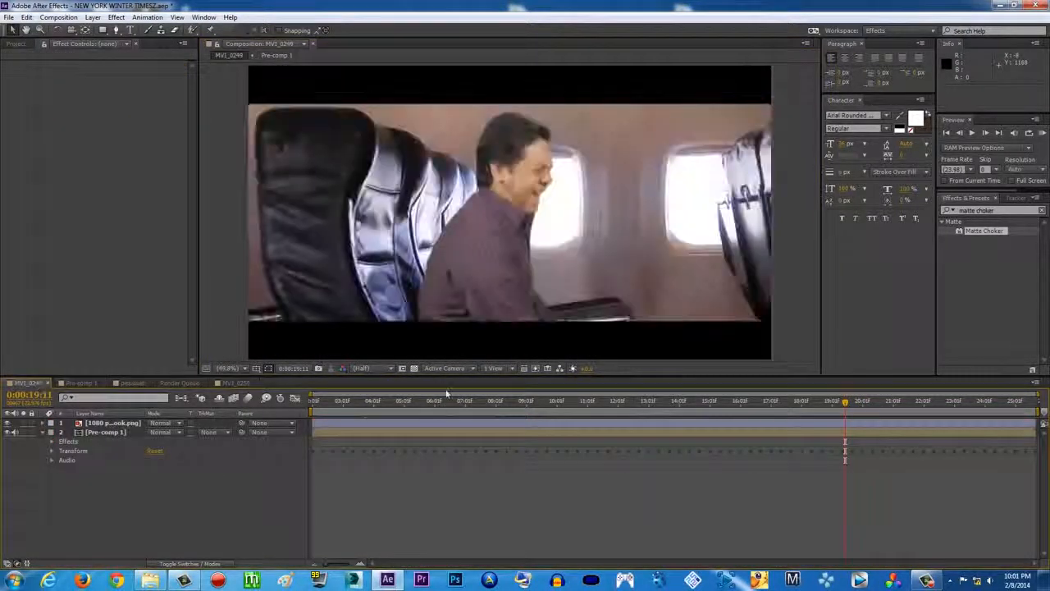
Back in Pre-comp 1, give the masked foreground seat layer a Brightness & Contrast 2 effect and move to an early frame
click(79, 384)
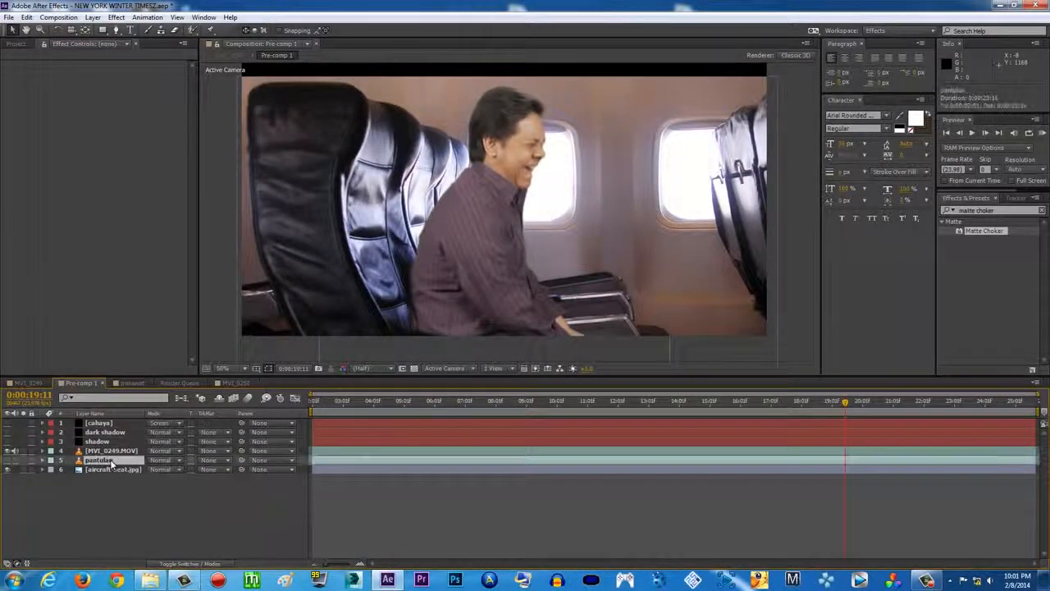
click(98, 460)
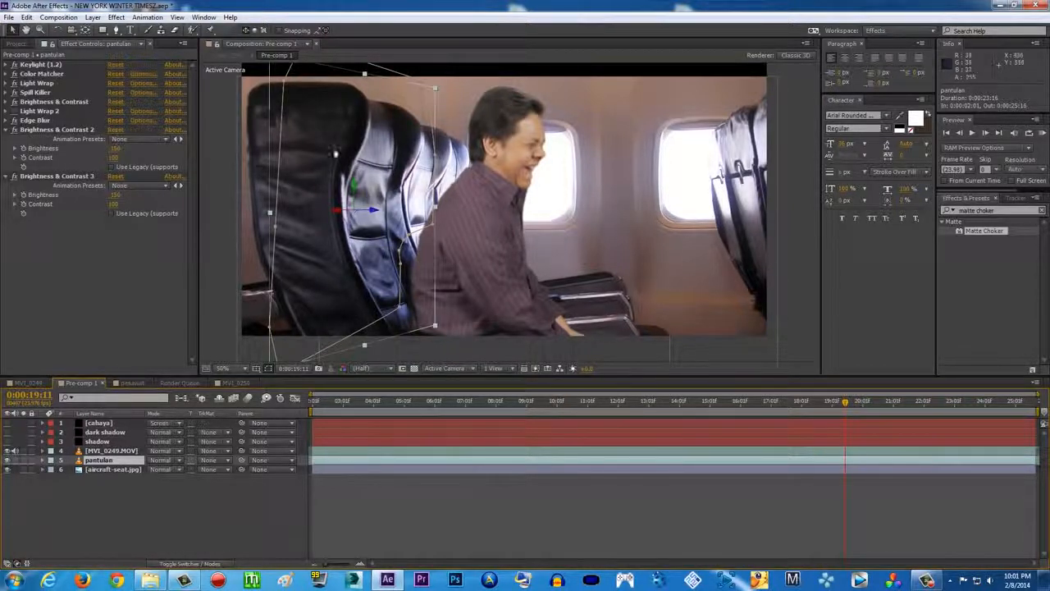
click(111, 450)
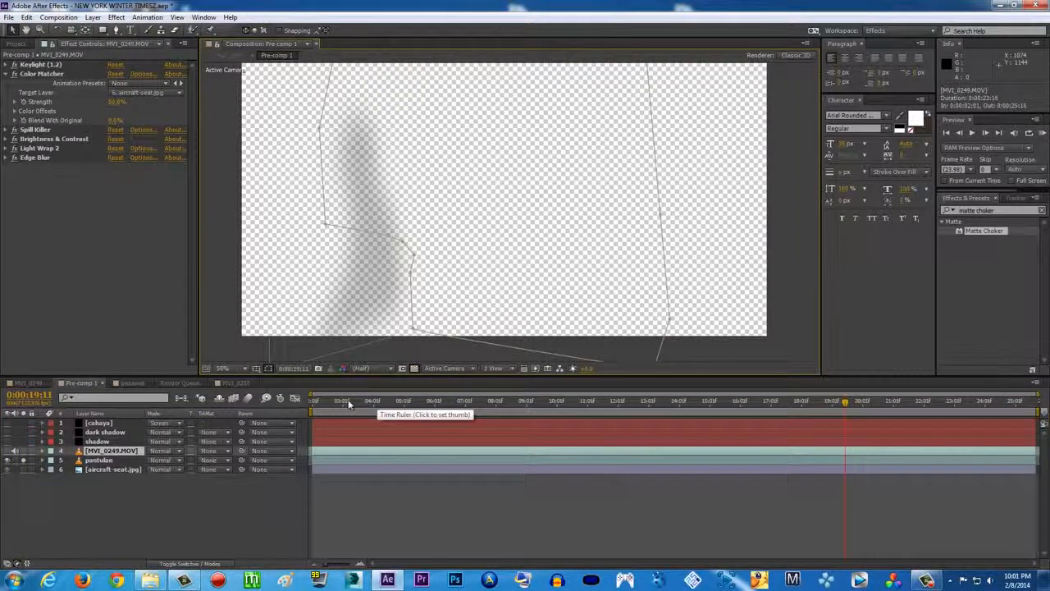
click(320, 401)
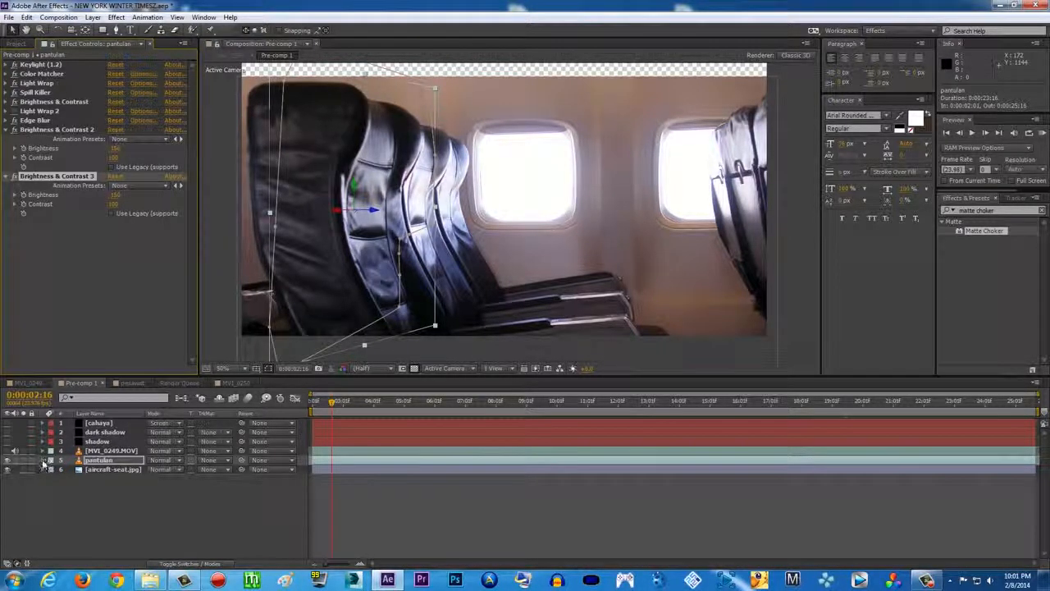
Reveal the seat layer's inverted Mask 1 to check it, then collapse its properties
click(44, 473)
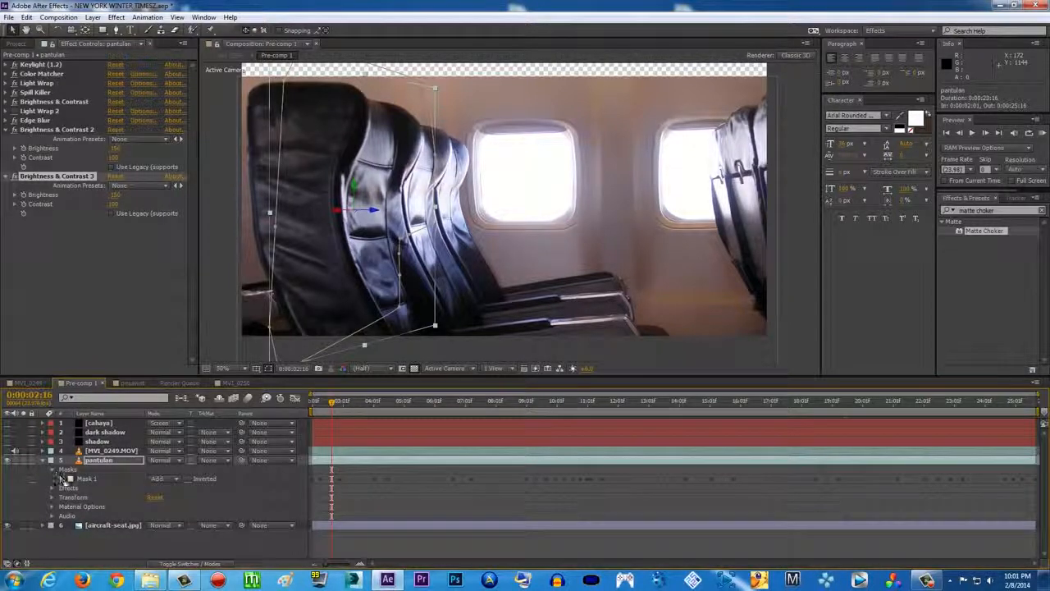
click(69, 479)
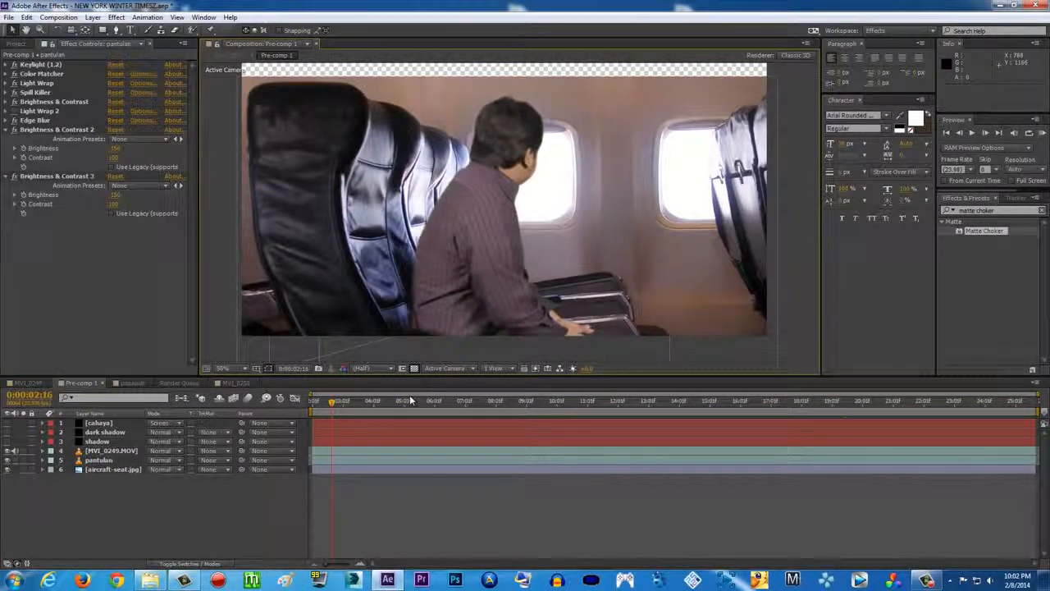
Create a new black solid layer above the shadow layer for a seat shadow
click(469, 401)
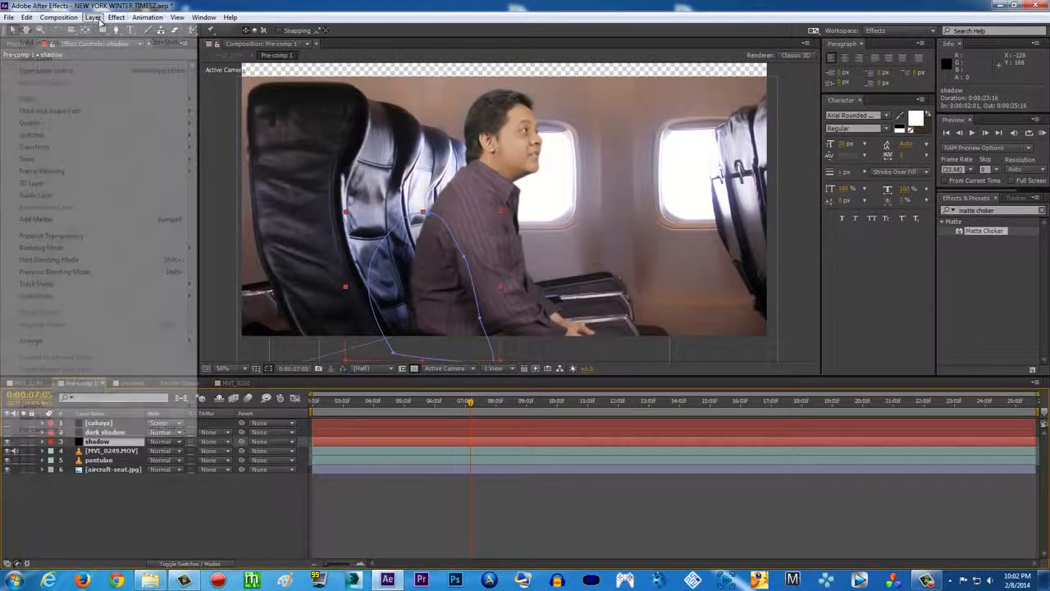
click(87, 29)
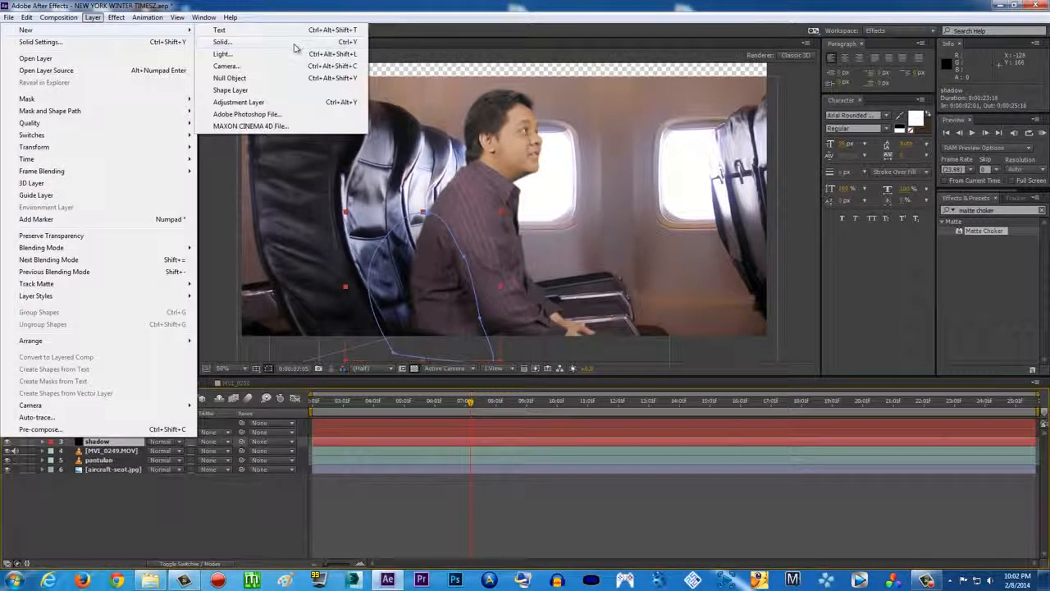
click(220, 43)
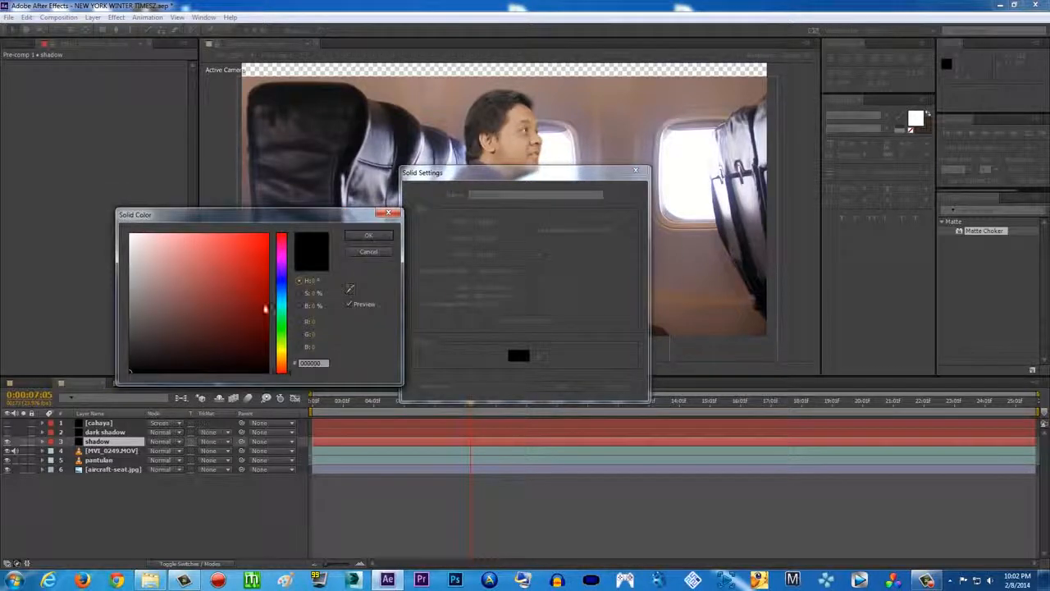
click(368, 236)
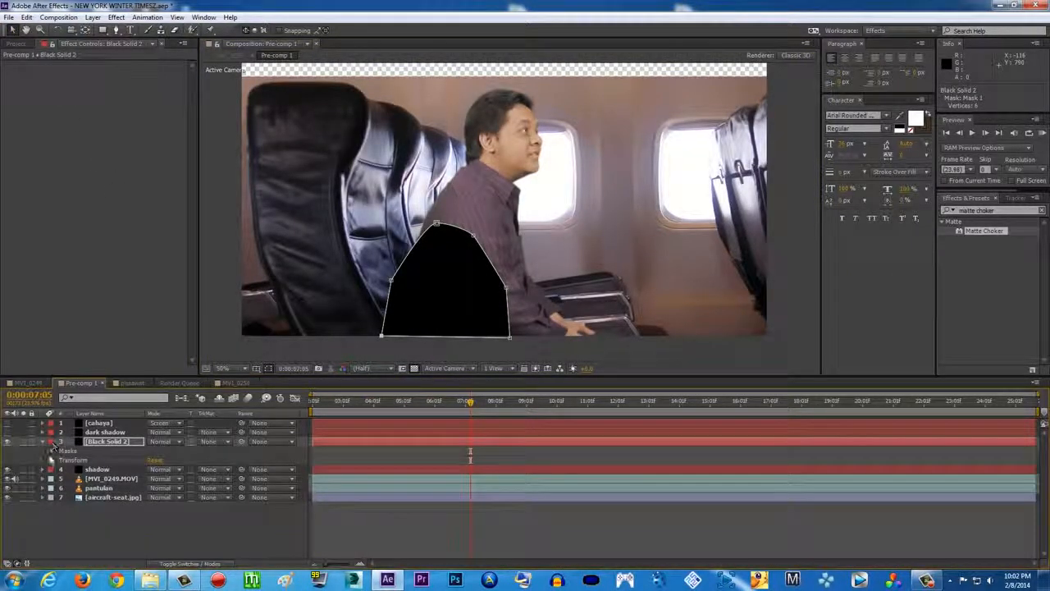
Reveal the black solid's mask feather and opacity settings, then discard the trial solid
click(52, 450)
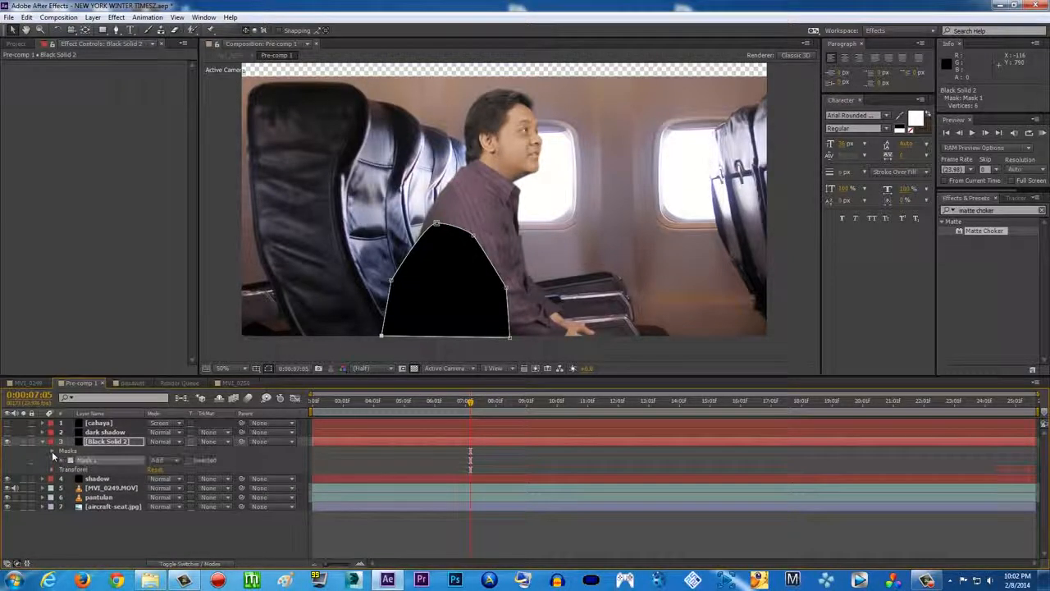
click(63, 459)
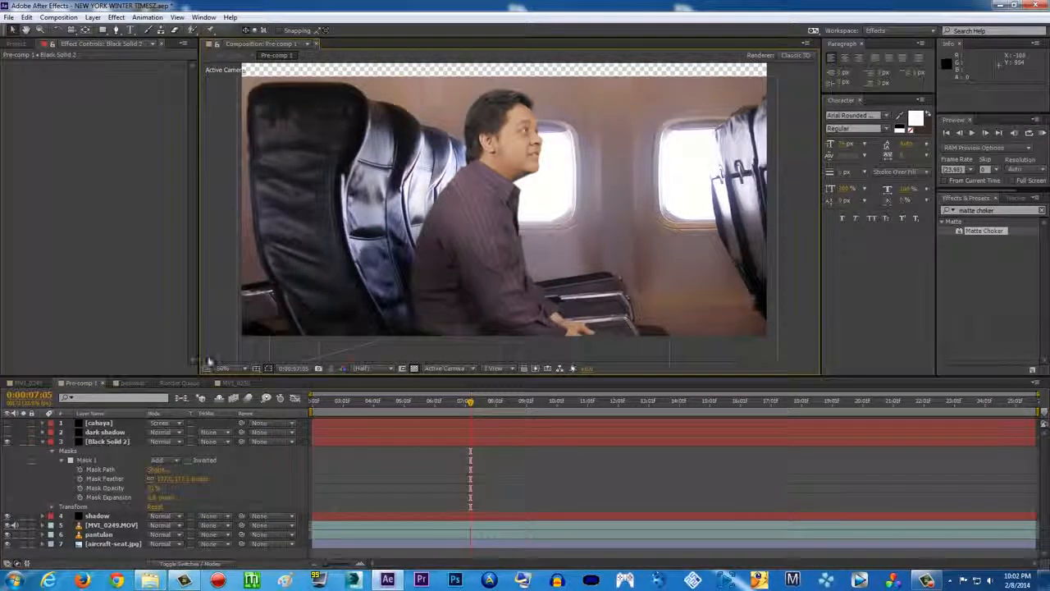
click(108, 442)
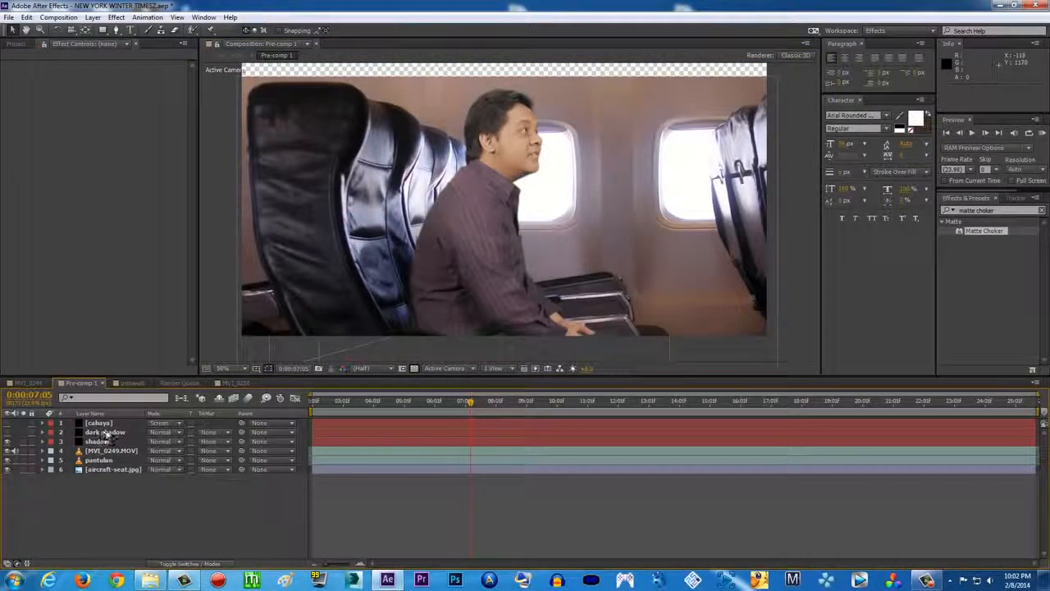
Check the dark shadow layer's mask shape, then switch to the main MVI_0298 composition
click(105, 433)
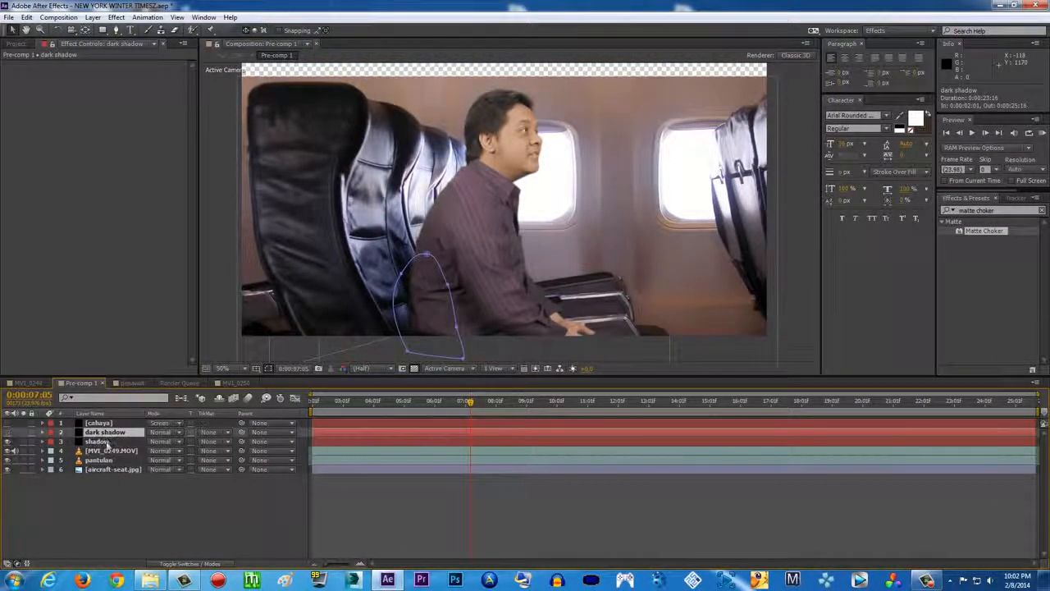
click(99, 439)
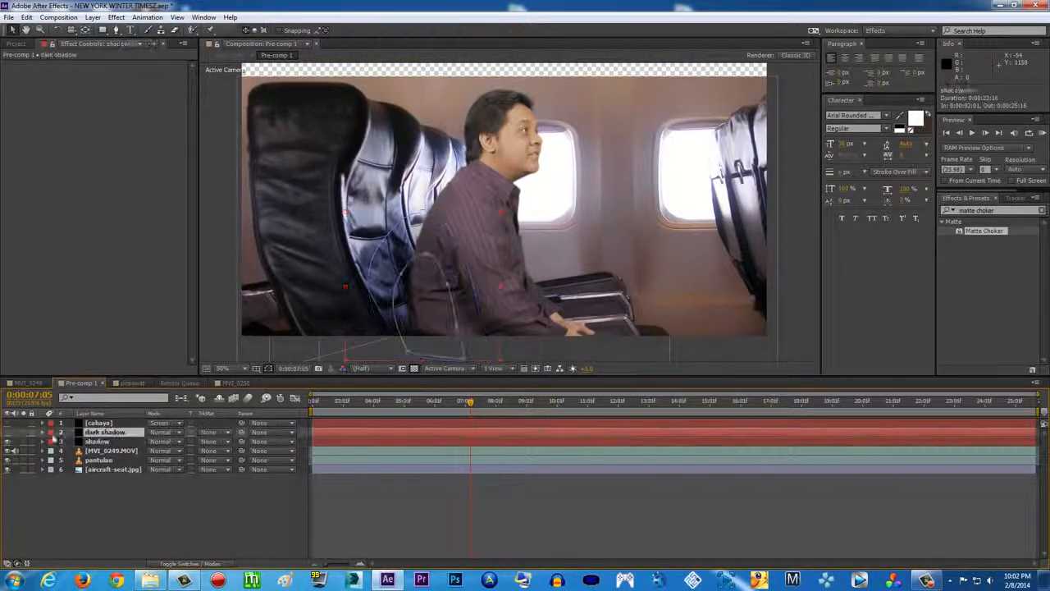
click(105, 432)
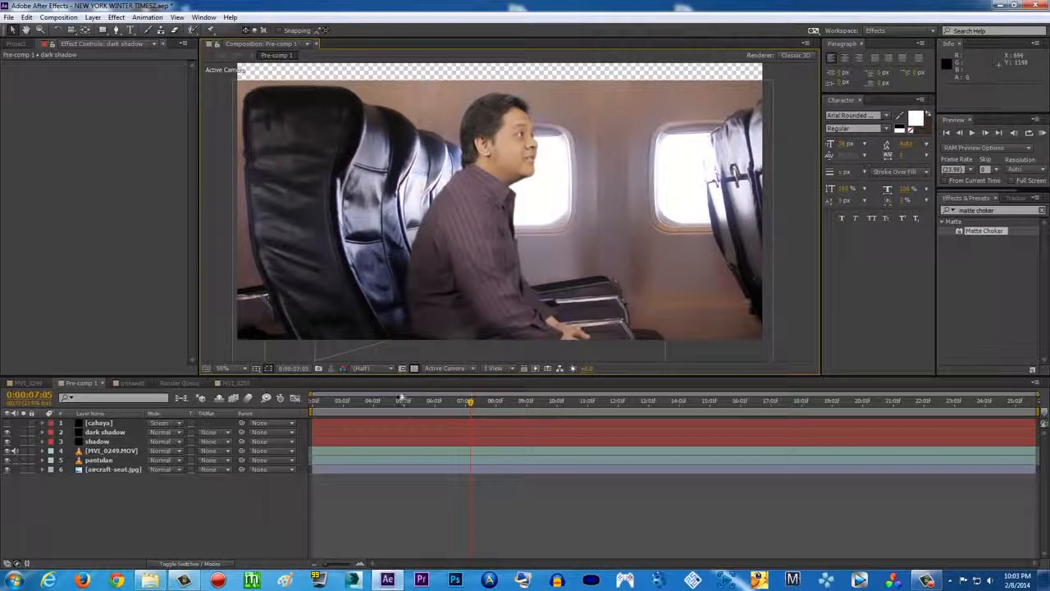
click(535, 406)
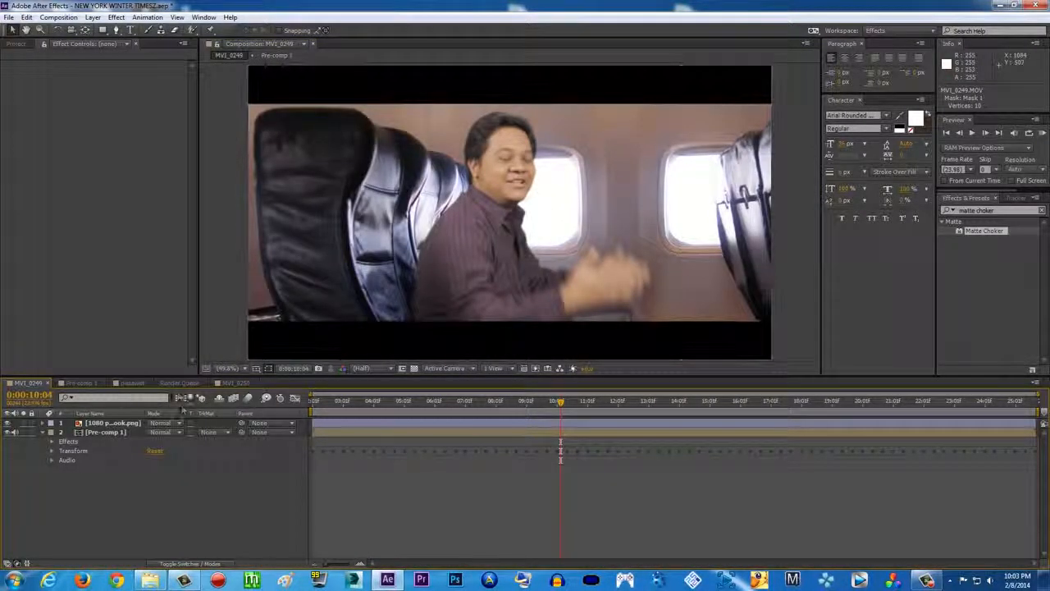
click(131, 384)
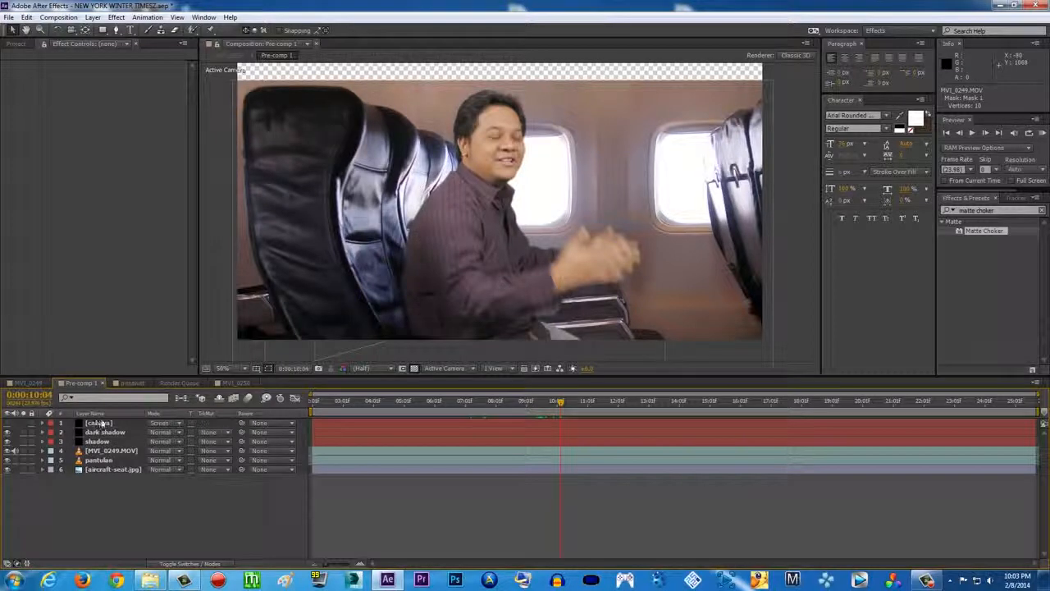
click(97, 423)
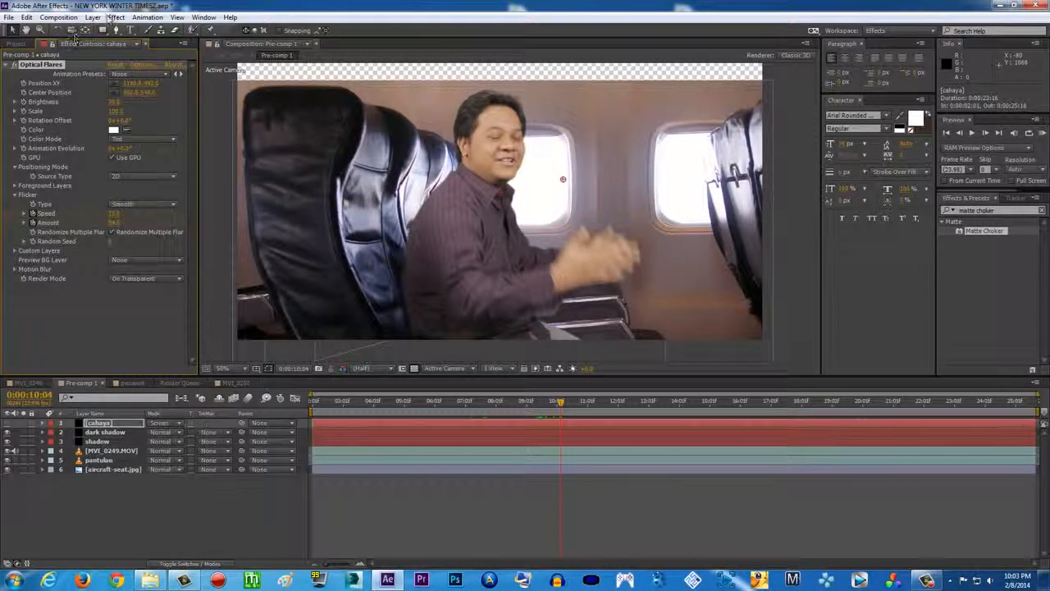
click(118, 17)
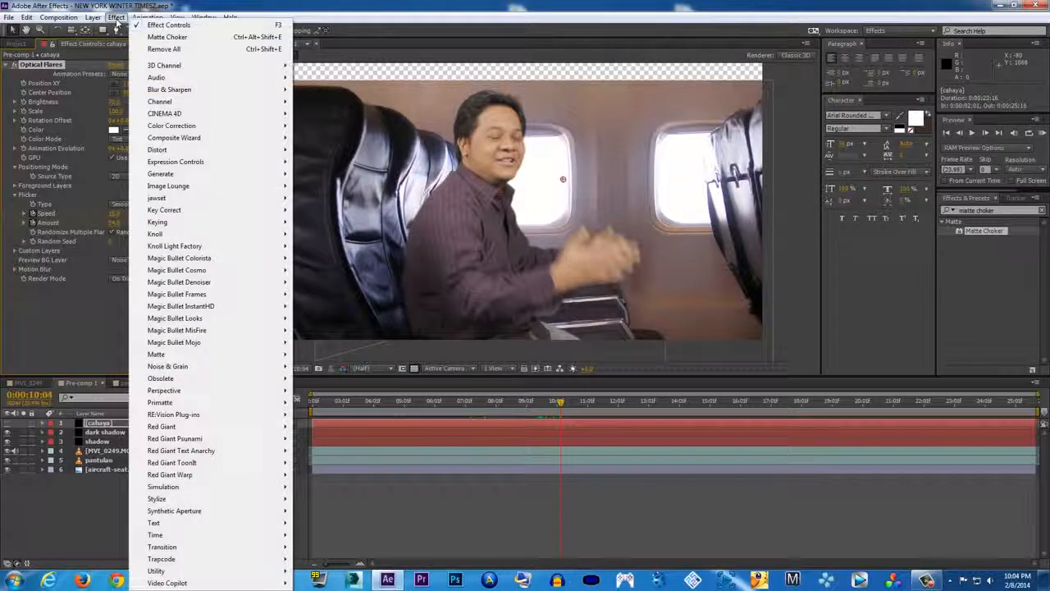
mouse_move(169, 89)
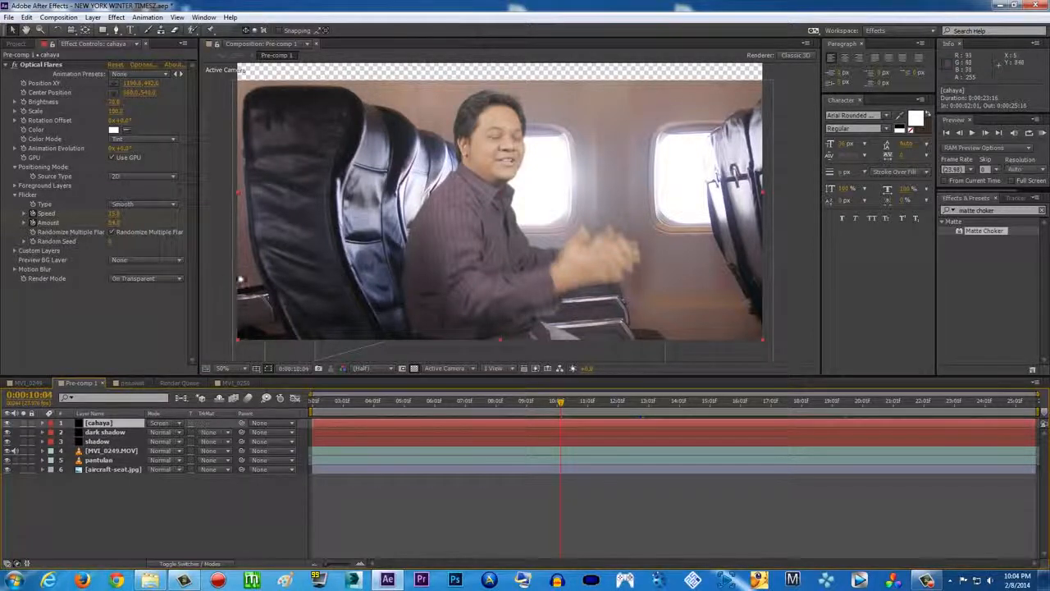
click(29, 383)
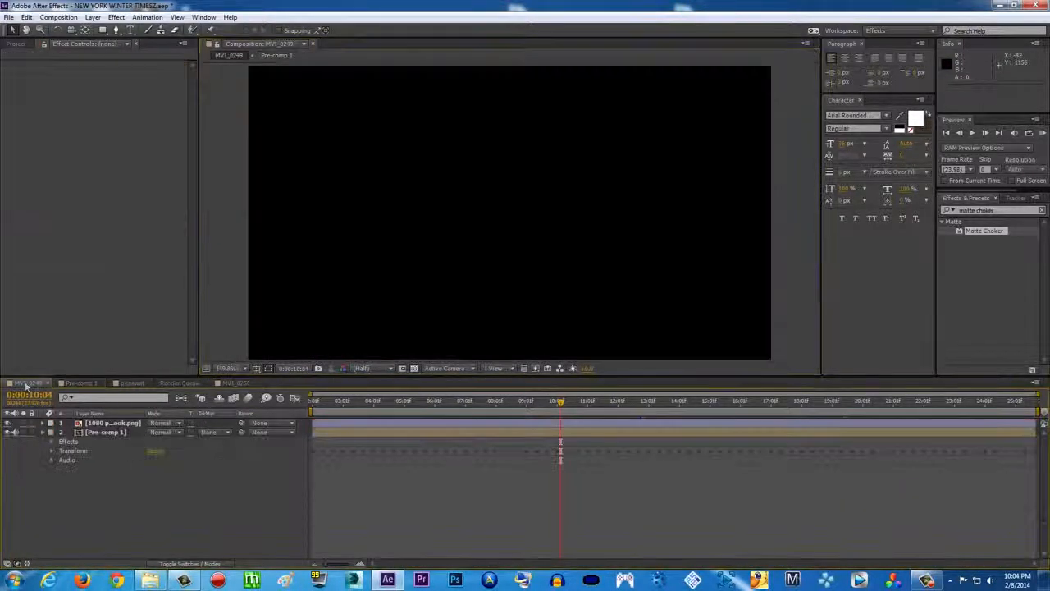
Reopen Pre-comp 1, then switch to the postwell composition with the Element 3D airliner shot
click(445, 401)
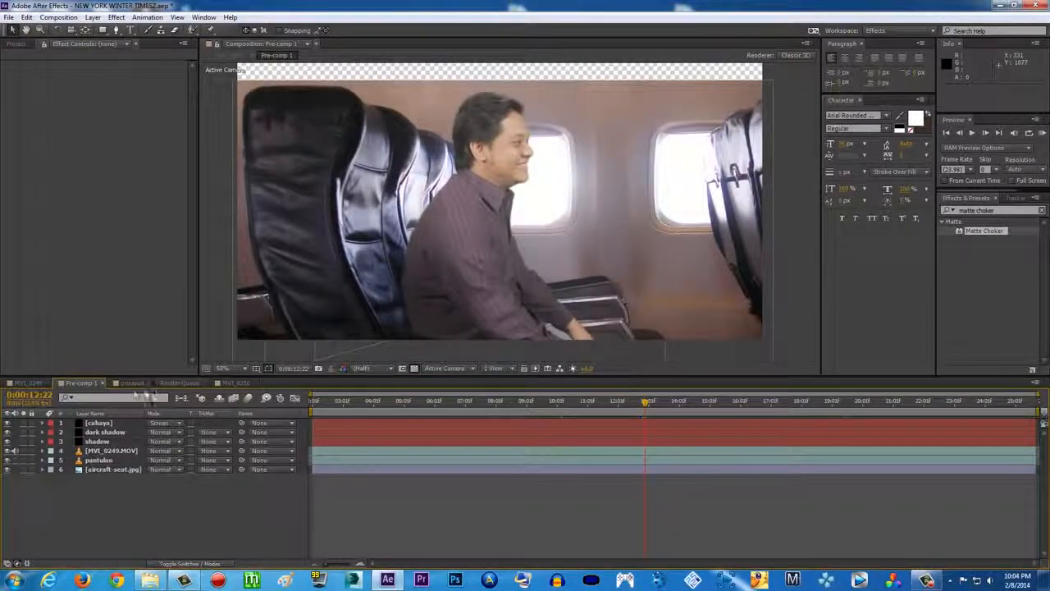
click(130, 384)
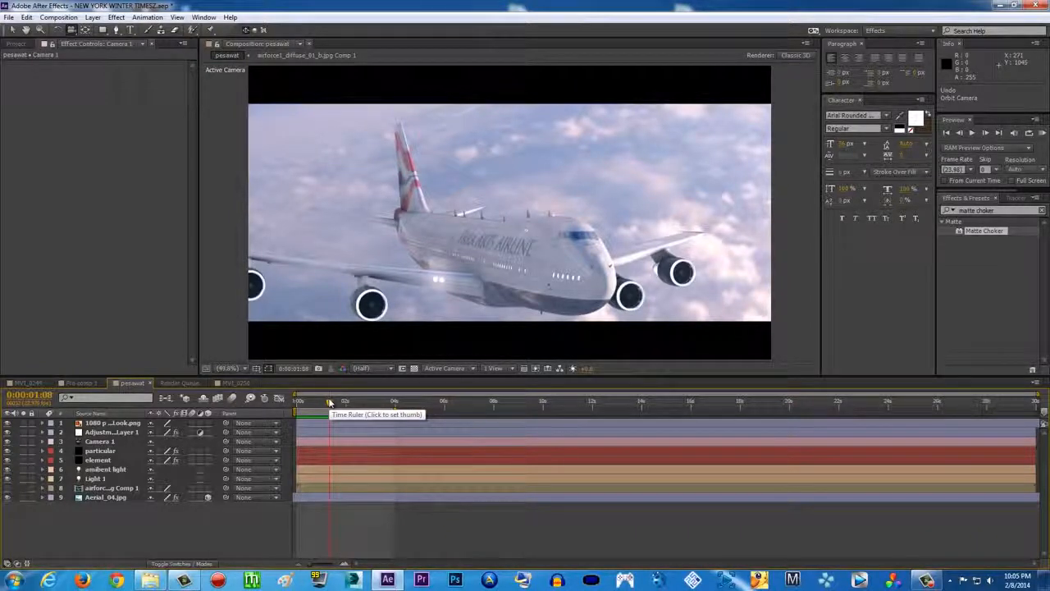
Move to a later frame of the airliner shot and open the Element layer's Scene Setup window
click(328, 400)
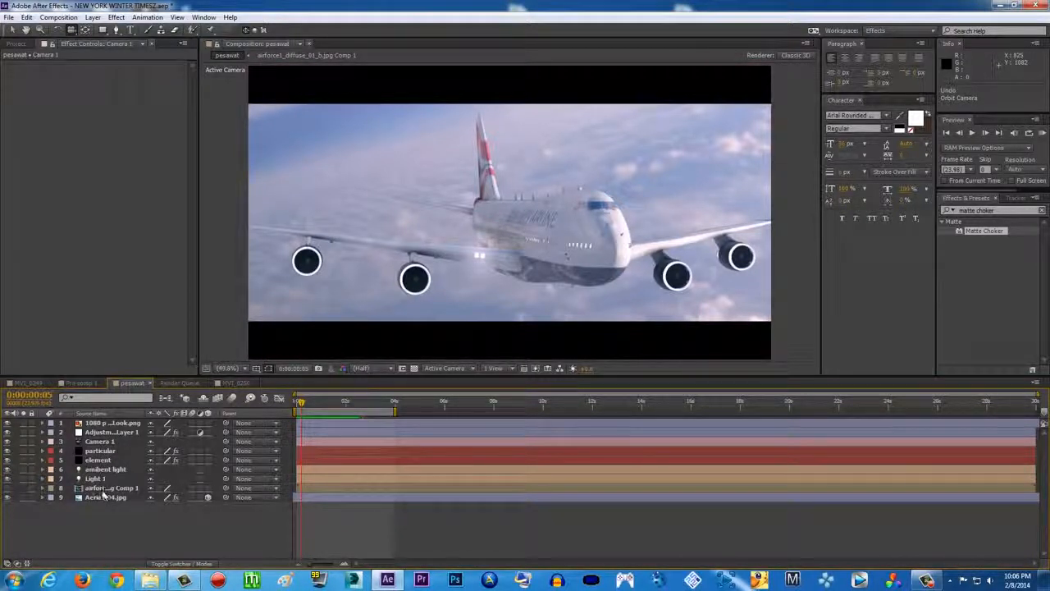
click(96, 459)
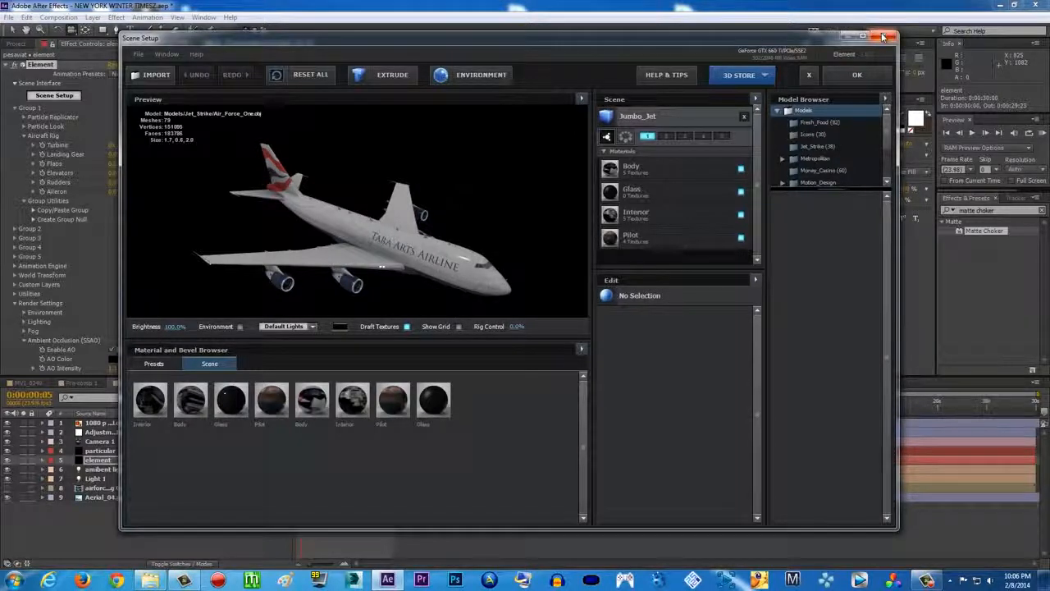
Cancel the Element 3D Scene Setup twice, finally confirming Yes to close it without saving
click(885, 35)
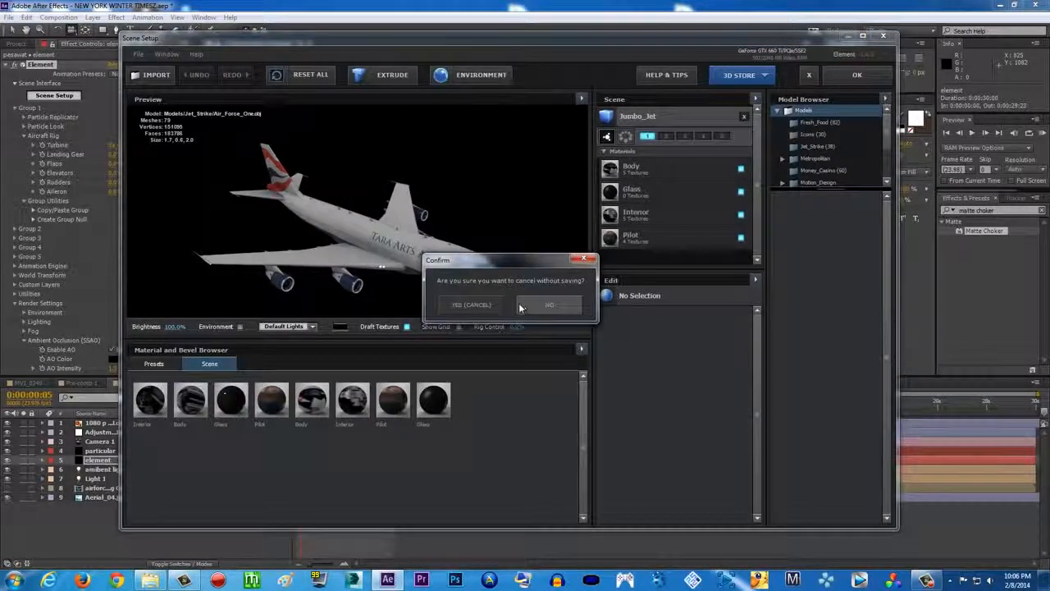
click(553, 303)
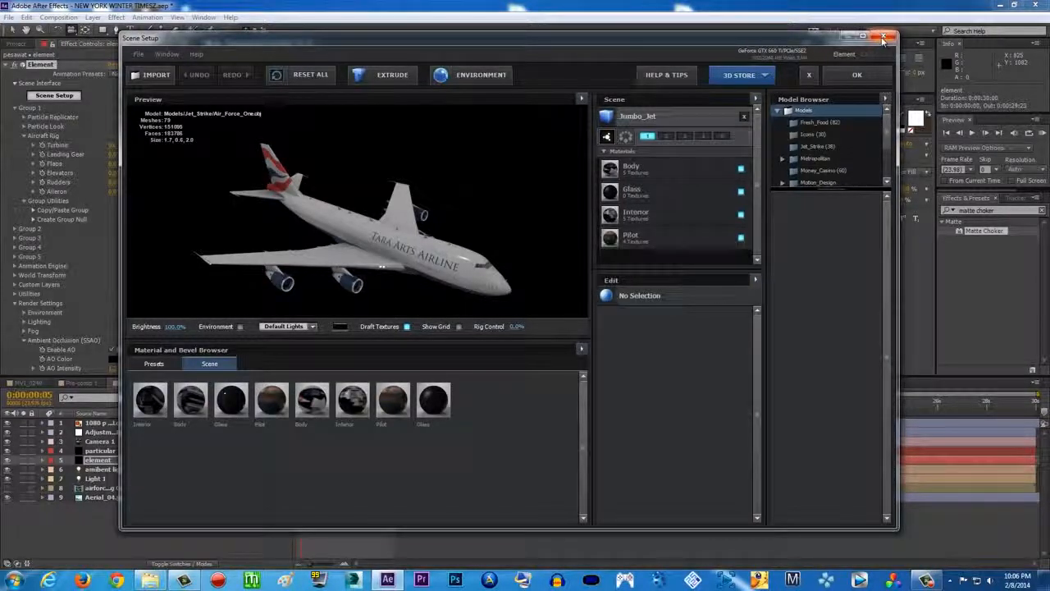
click(885, 29)
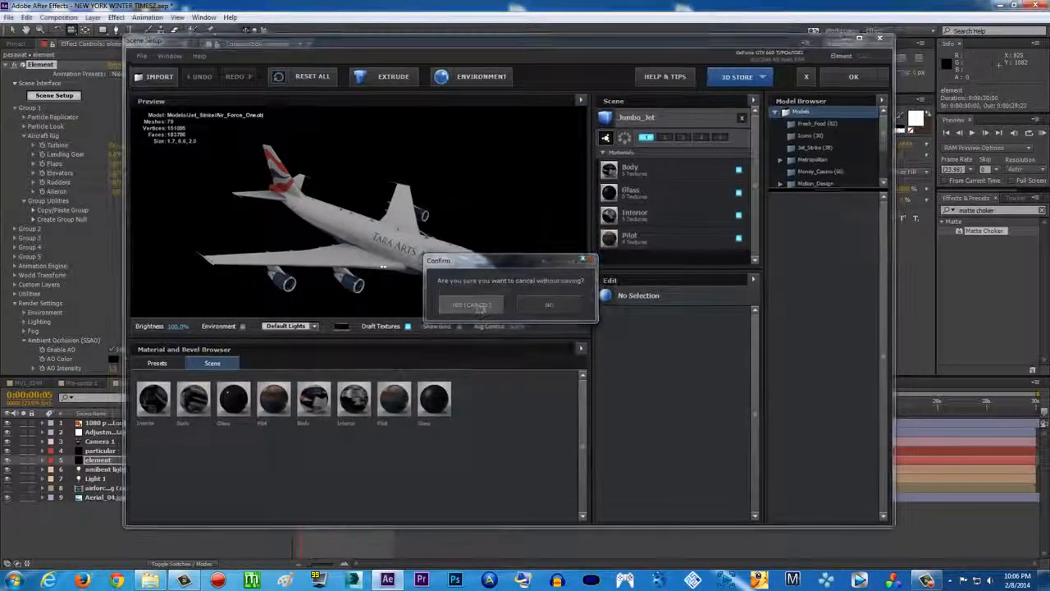
click(471, 303)
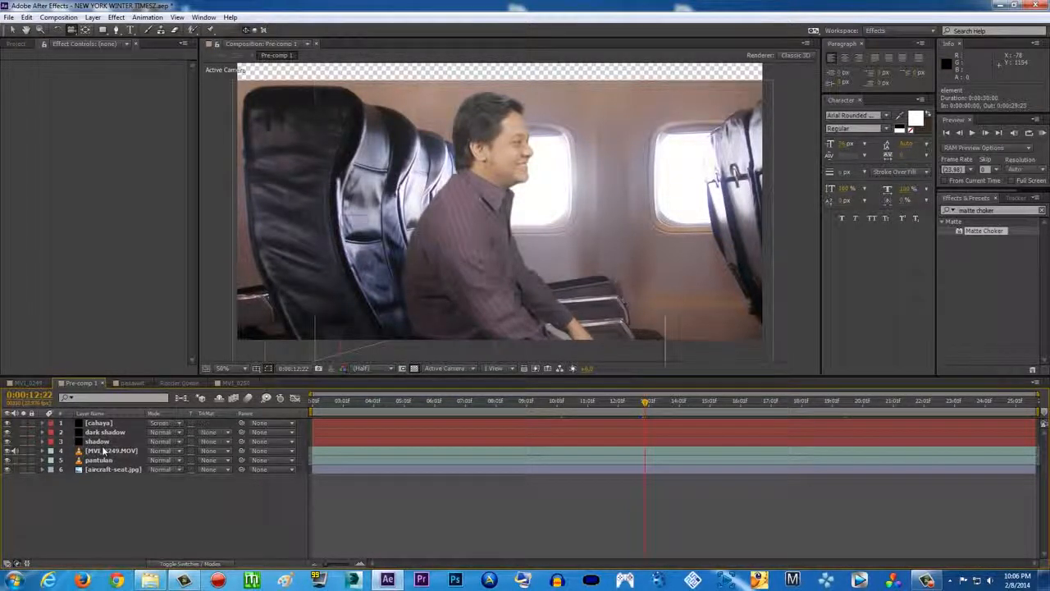
Select the MVI_0298.MOV actor layer and show its Keylight, Color Matcher, Spill Killer, Light Wrap, Edge Blur effects
click(109, 452)
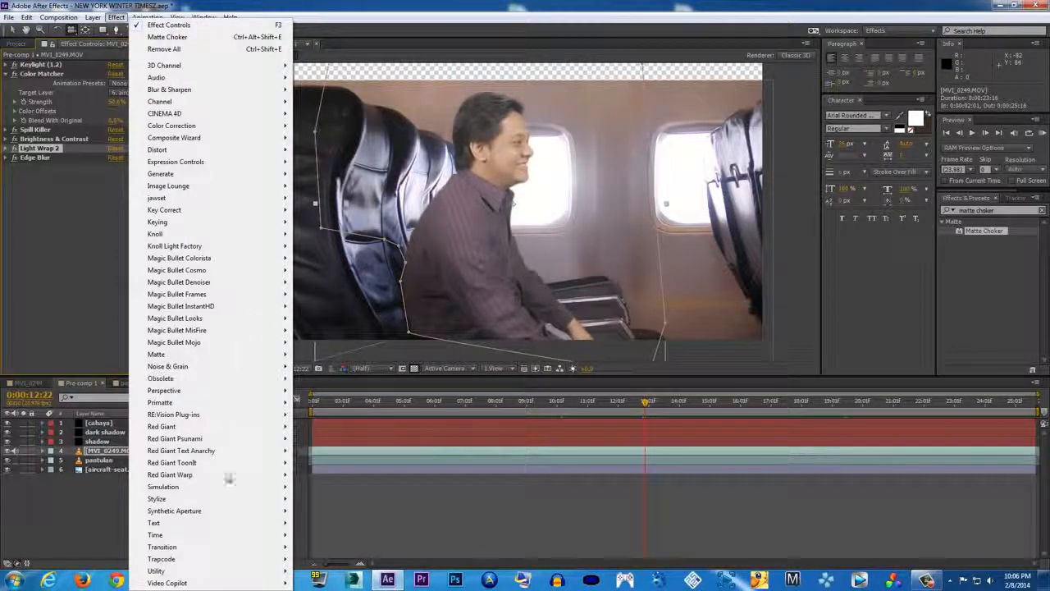
click(158, 499)
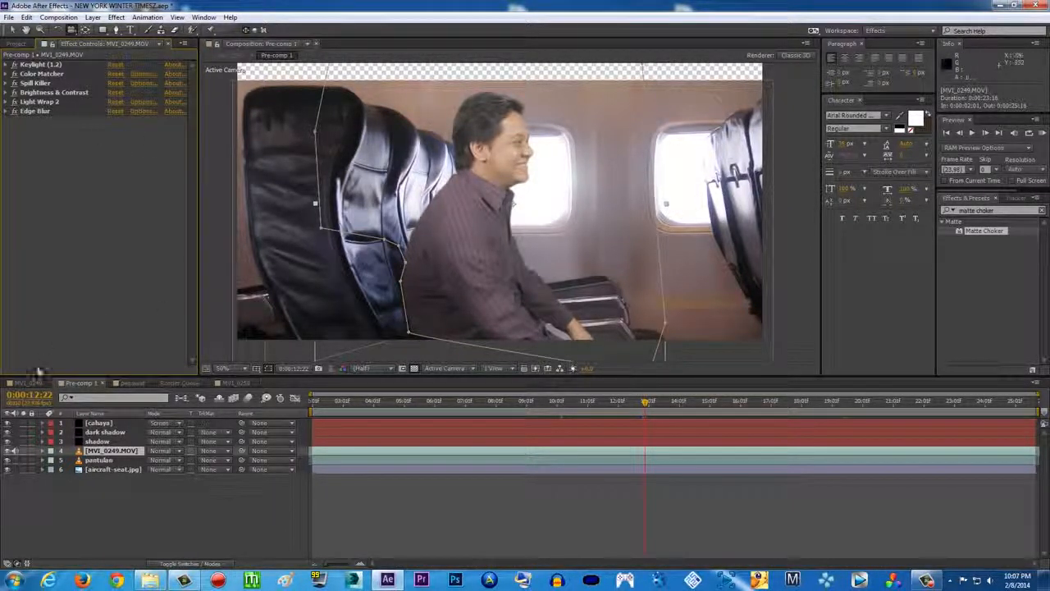
click(118, 17)
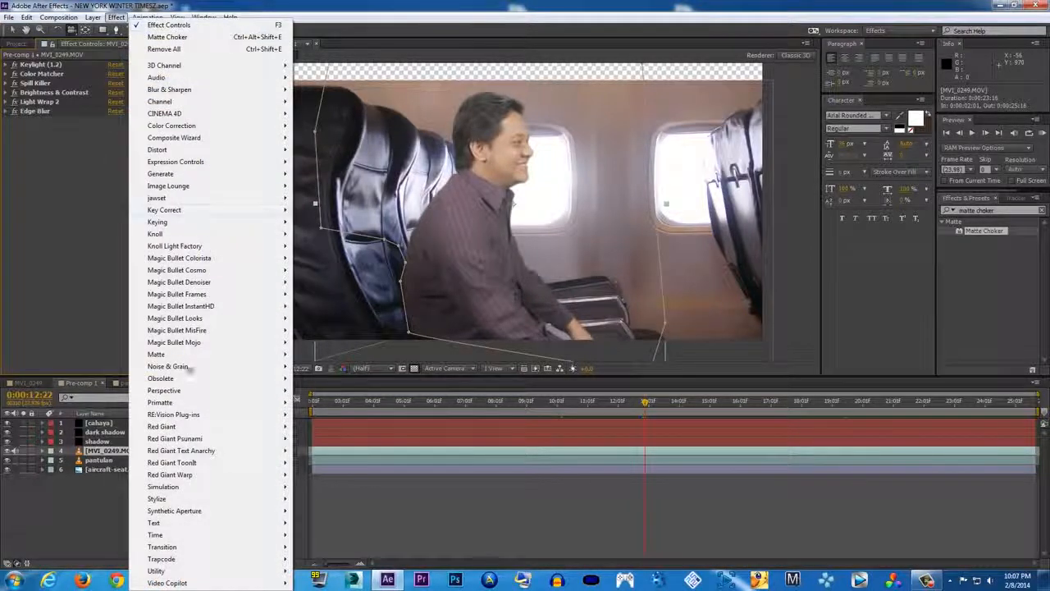